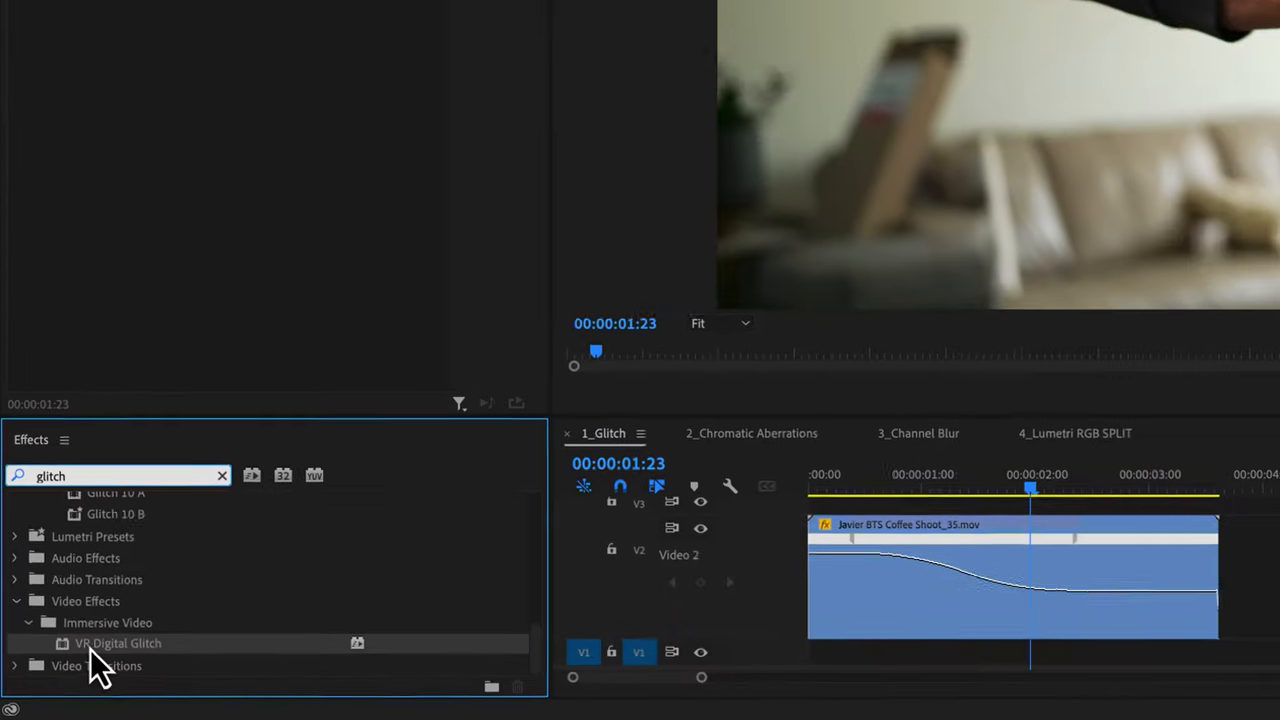
Step: Pick VR Digital Glitch under Immersive Video from the 'glitch' effects search
{"action": "left_click", "coordinate": [751, 433]}
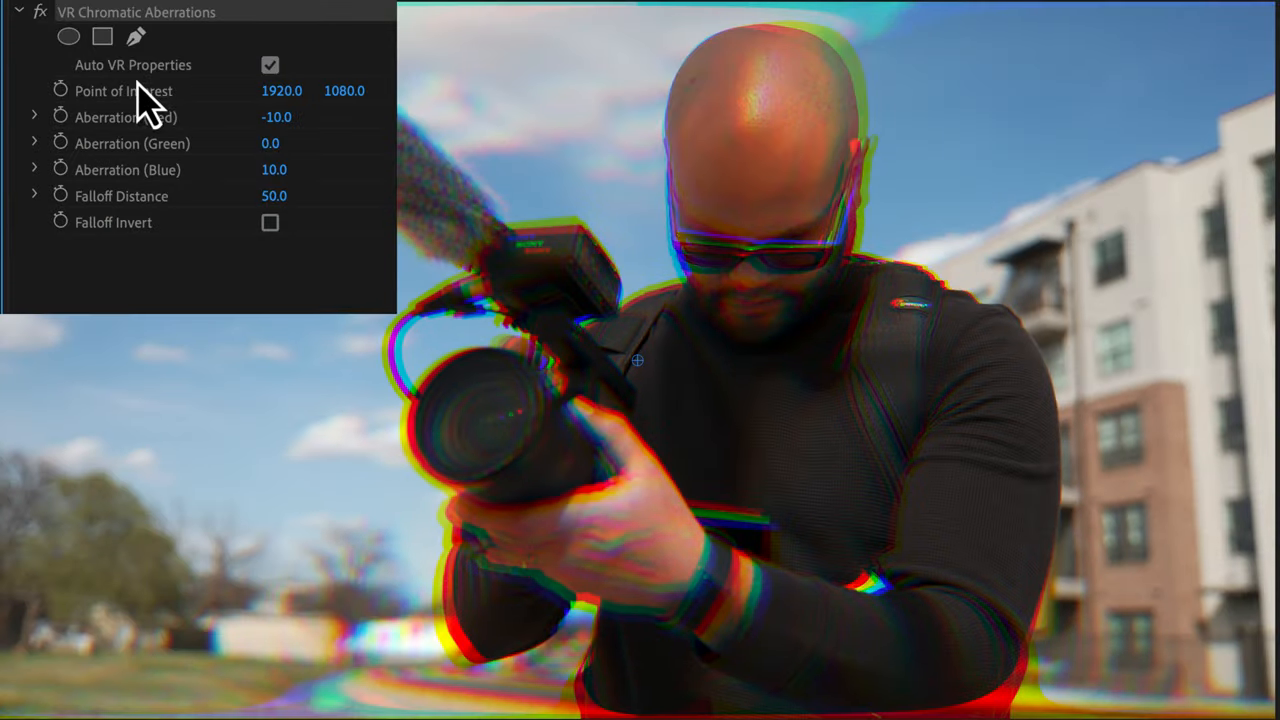
Step: Make the chromatic aberration manual and move its centre from the lens onto the chest
{"action": "left_click", "coordinate": [270, 64]}
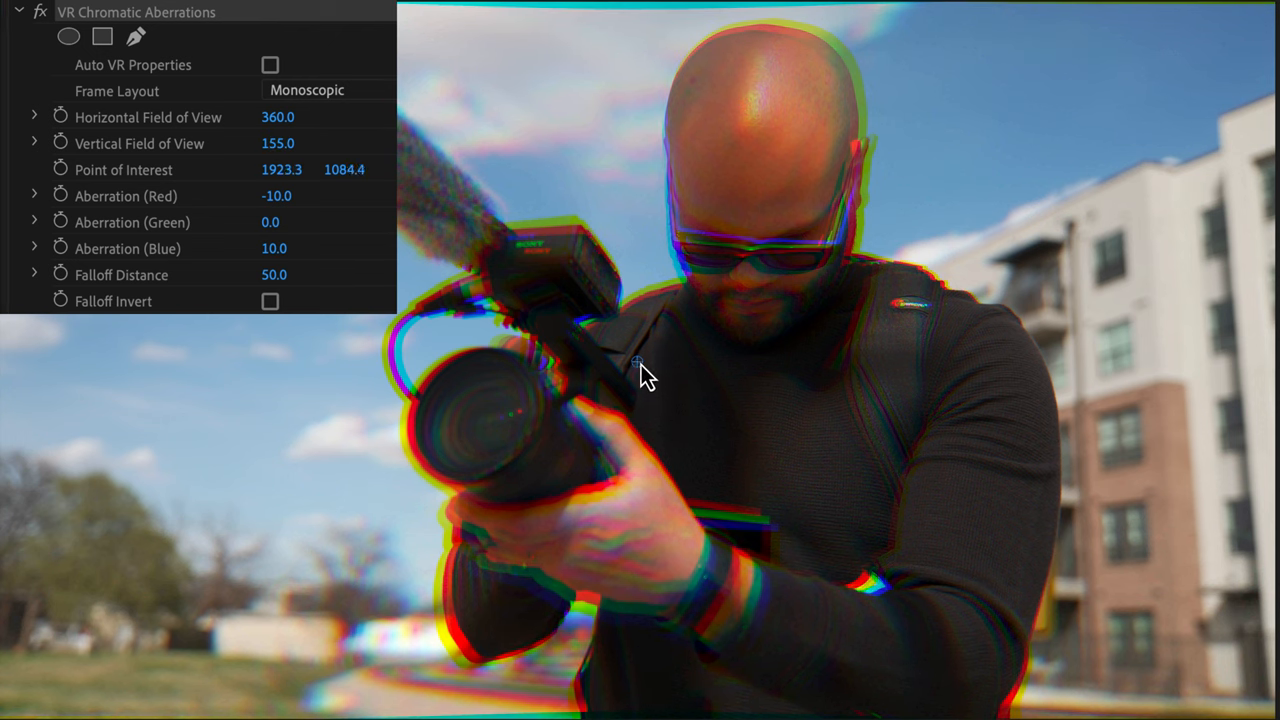
{"action": "left_click_drag", "start_coordinate": [645, 375], "coordinate": [475, 445]}
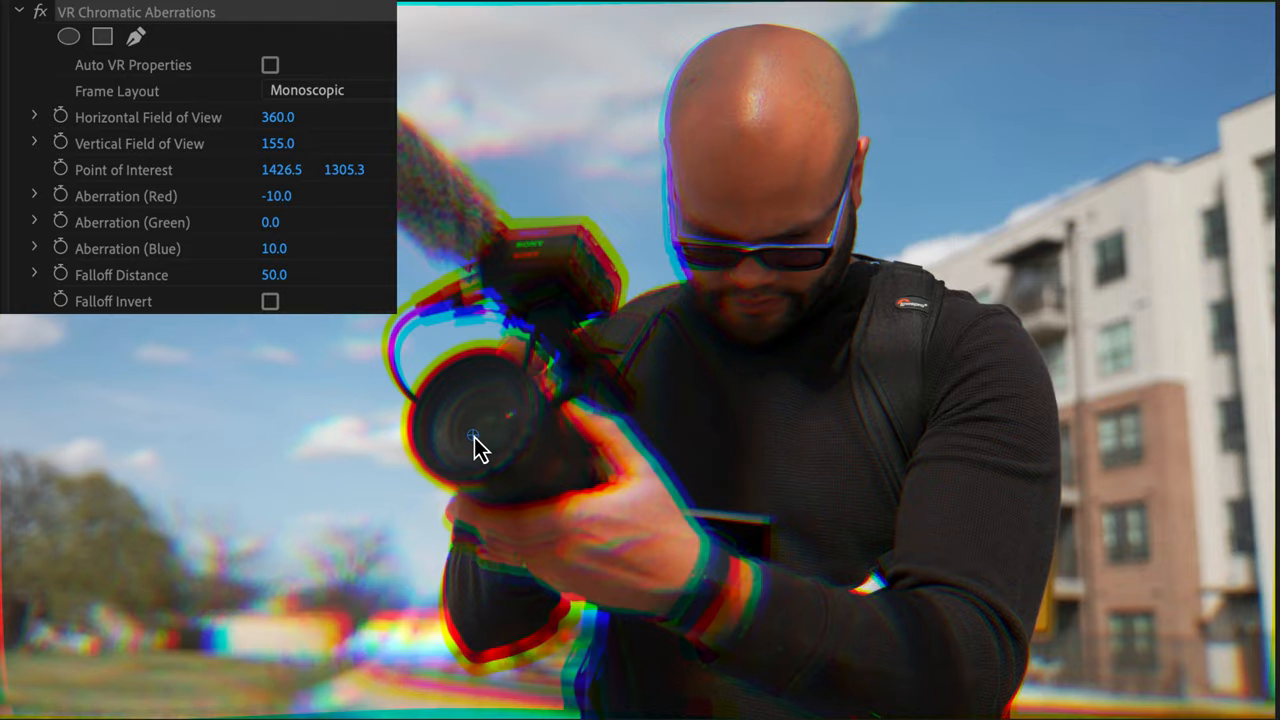
{"action": "left_click_drag", "start_coordinate": [473, 437], "coordinate": [383, 413]}
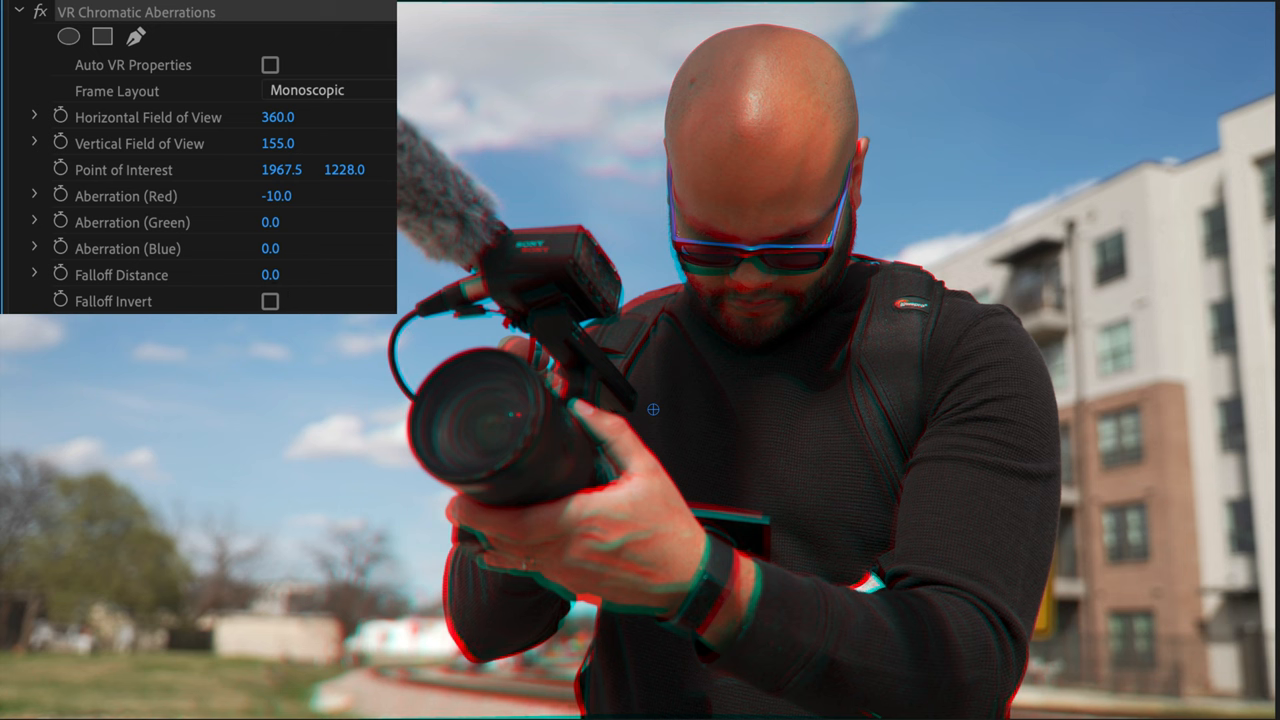
{"action": "left_click_drag", "start_coordinate": [652, 409], "coordinate": [722, 409]}
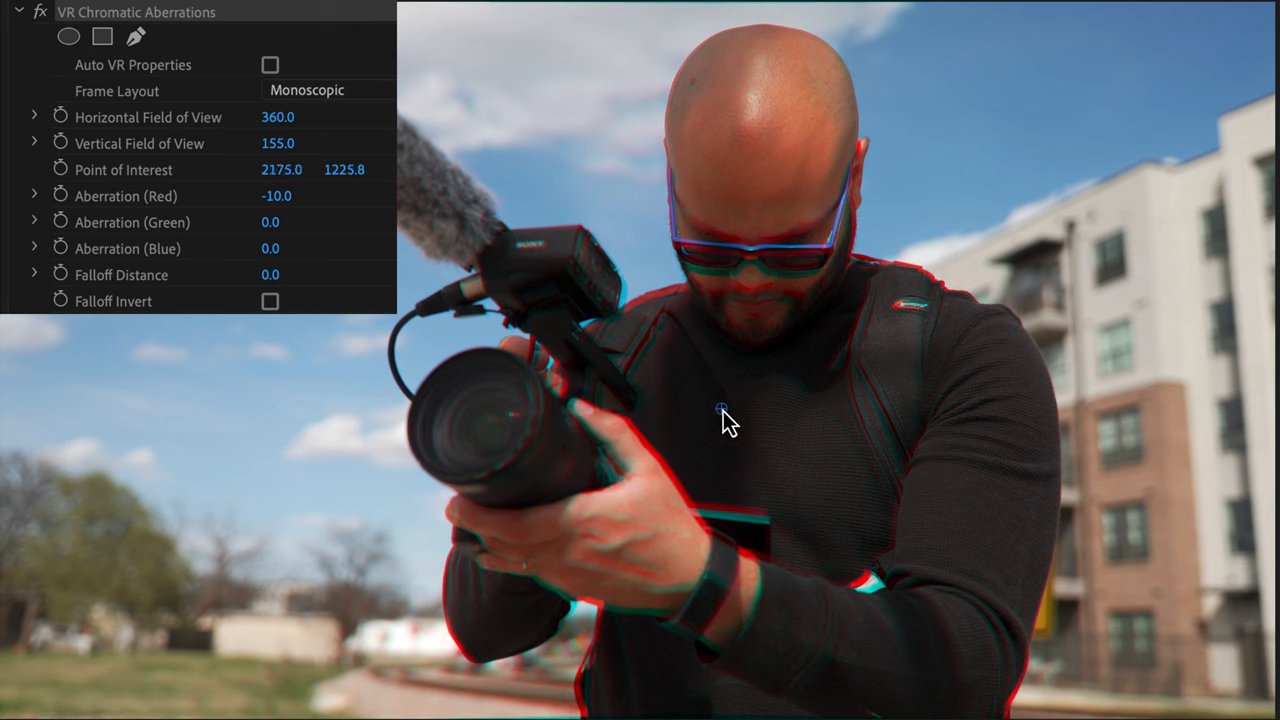
{"action": "left_click_drag", "start_coordinate": [720, 410], "coordinate": [765, 395]}
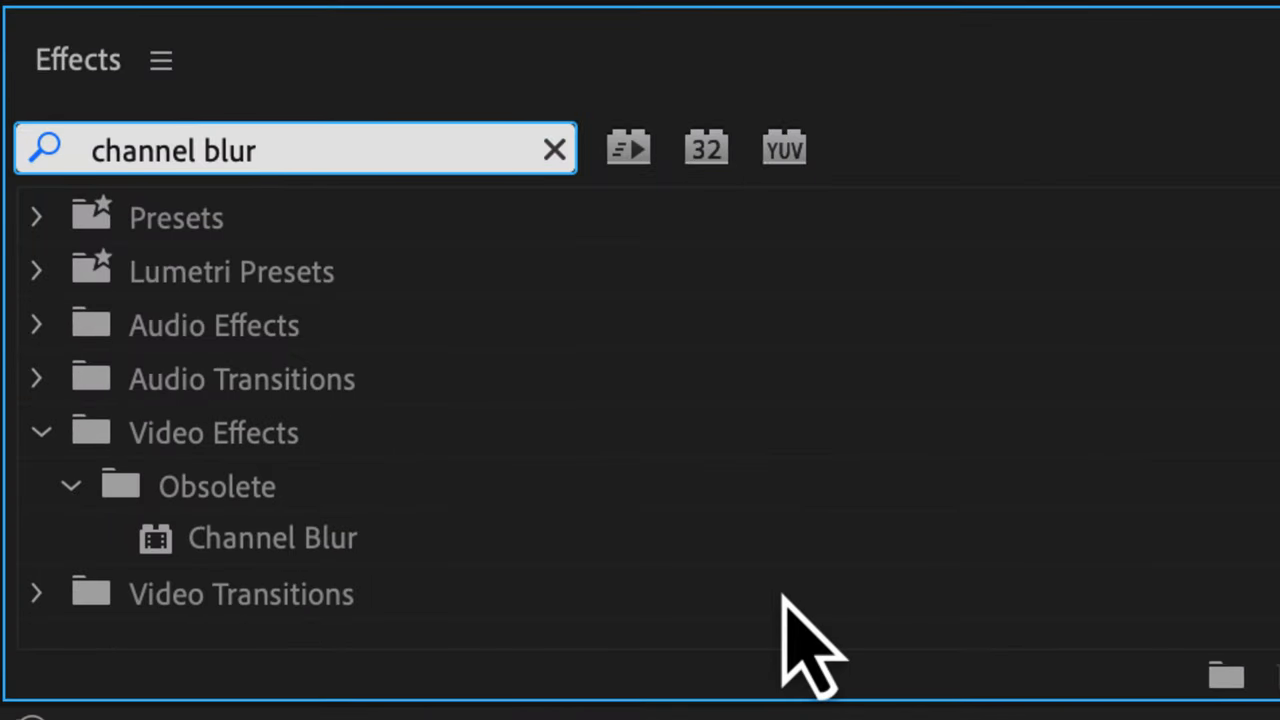
Step: Pick Obsolete > Channel Blur from the effects search results
{"action": "left_click", "coordinate": [272, 538]}
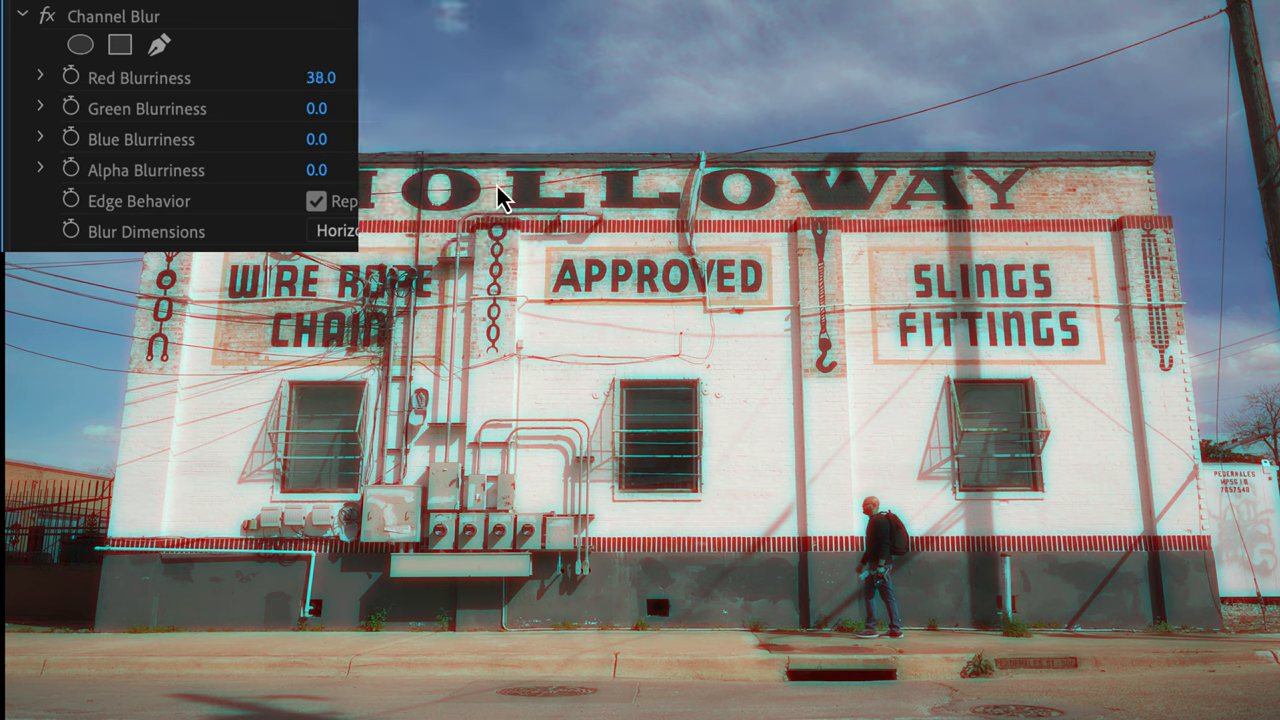
{"action": "mouse_move", "coordinate": [255, 295]}
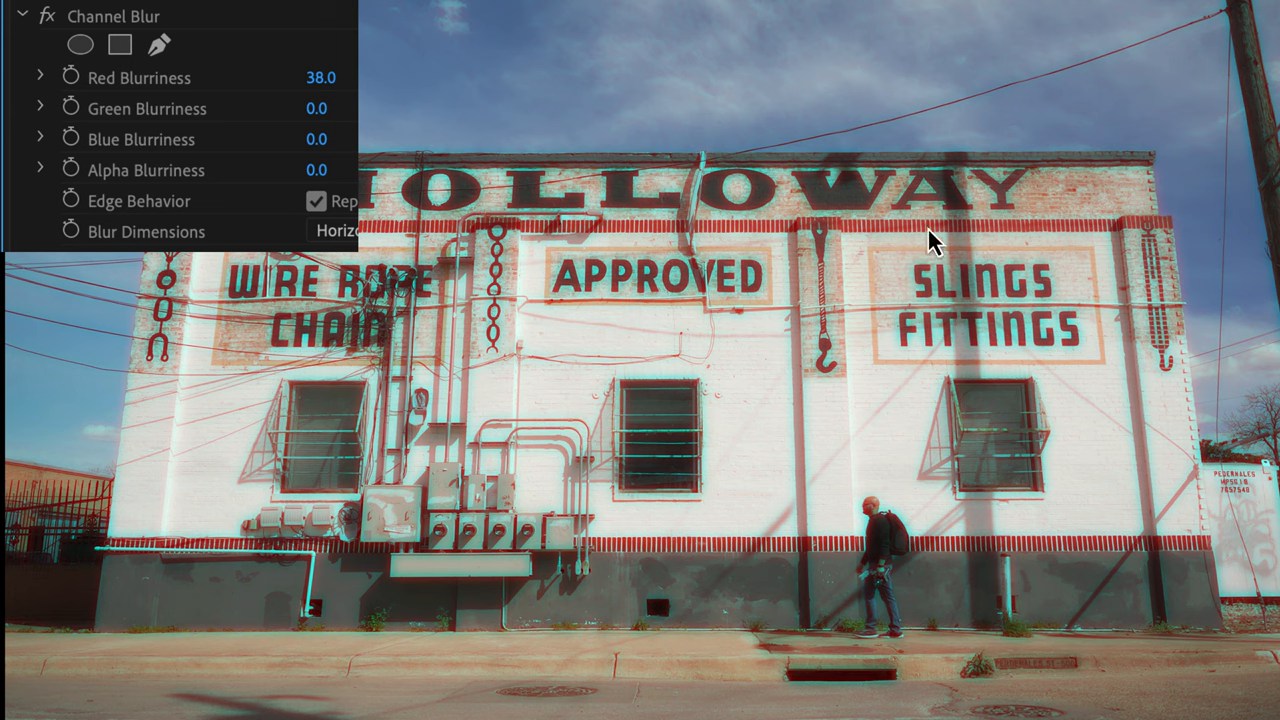
{"action": "mouse_move", "coordinate": [773, 425]}
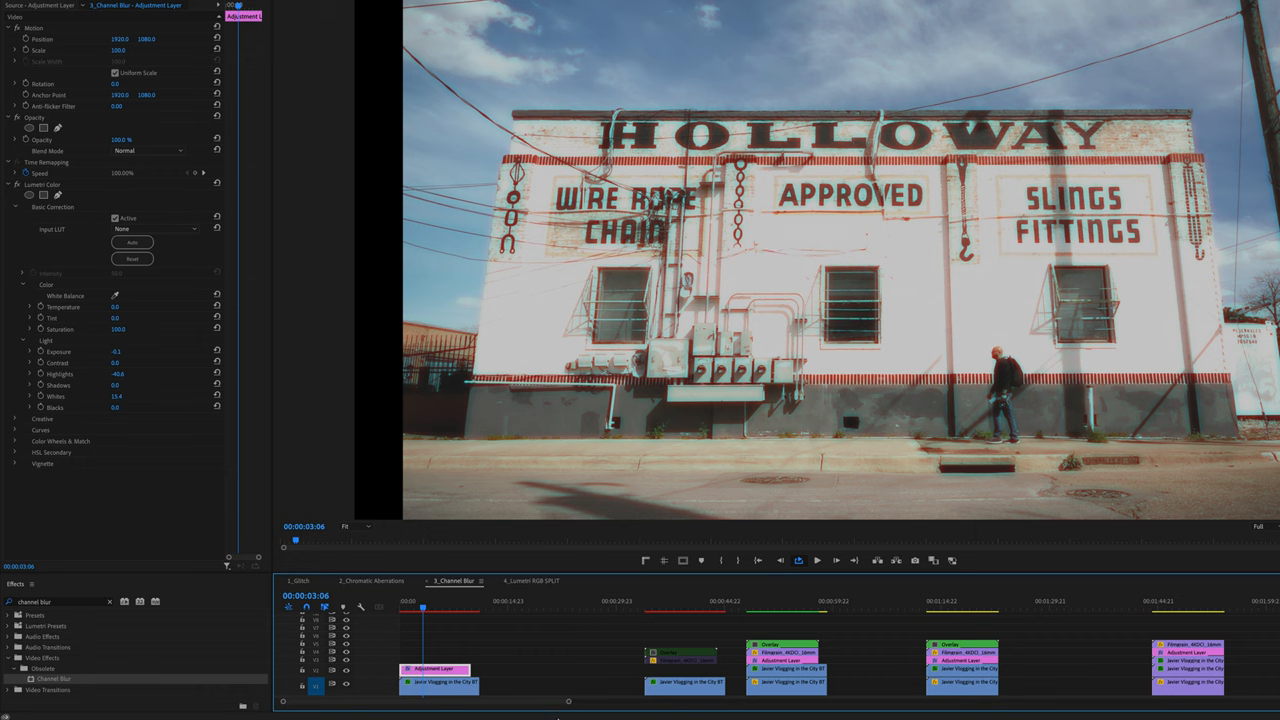
Step: Select the adjustment layer and the overlay clip stacked over the first Holloway shot
{"action": "left_click", "coordinate": [685, 660]}
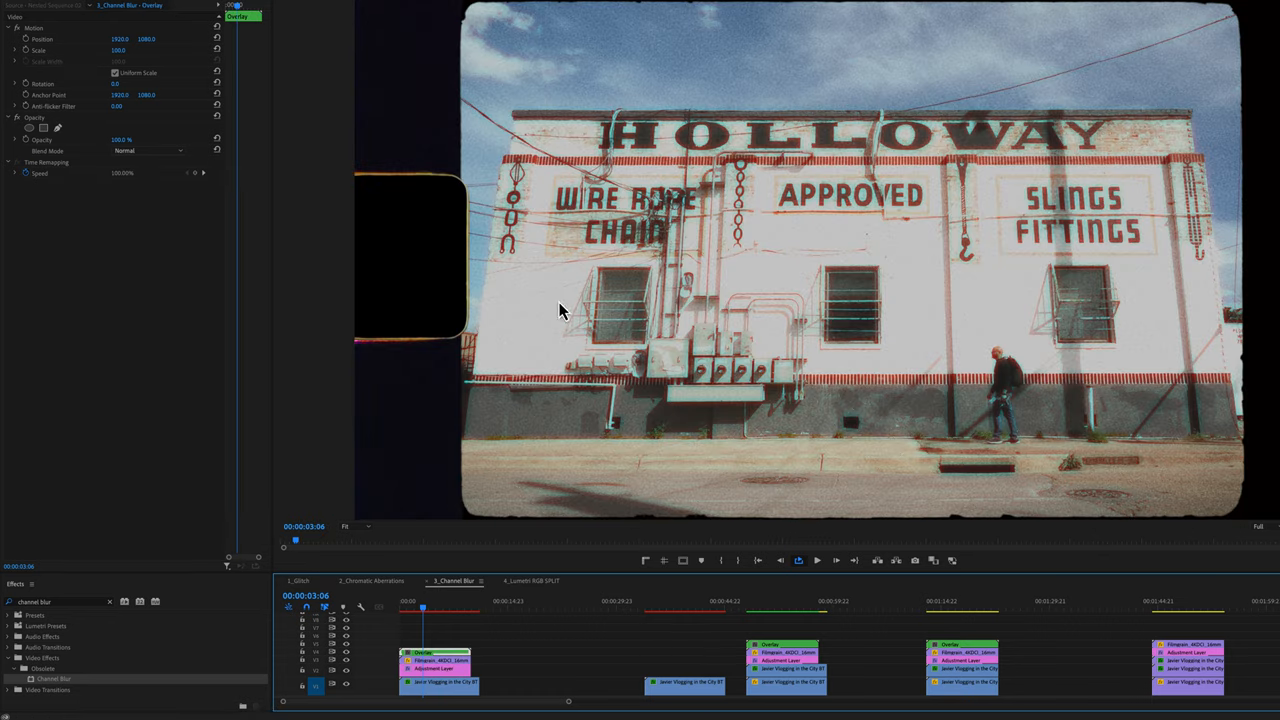
{"action": "left_click", "coordinate": [530, 580]}
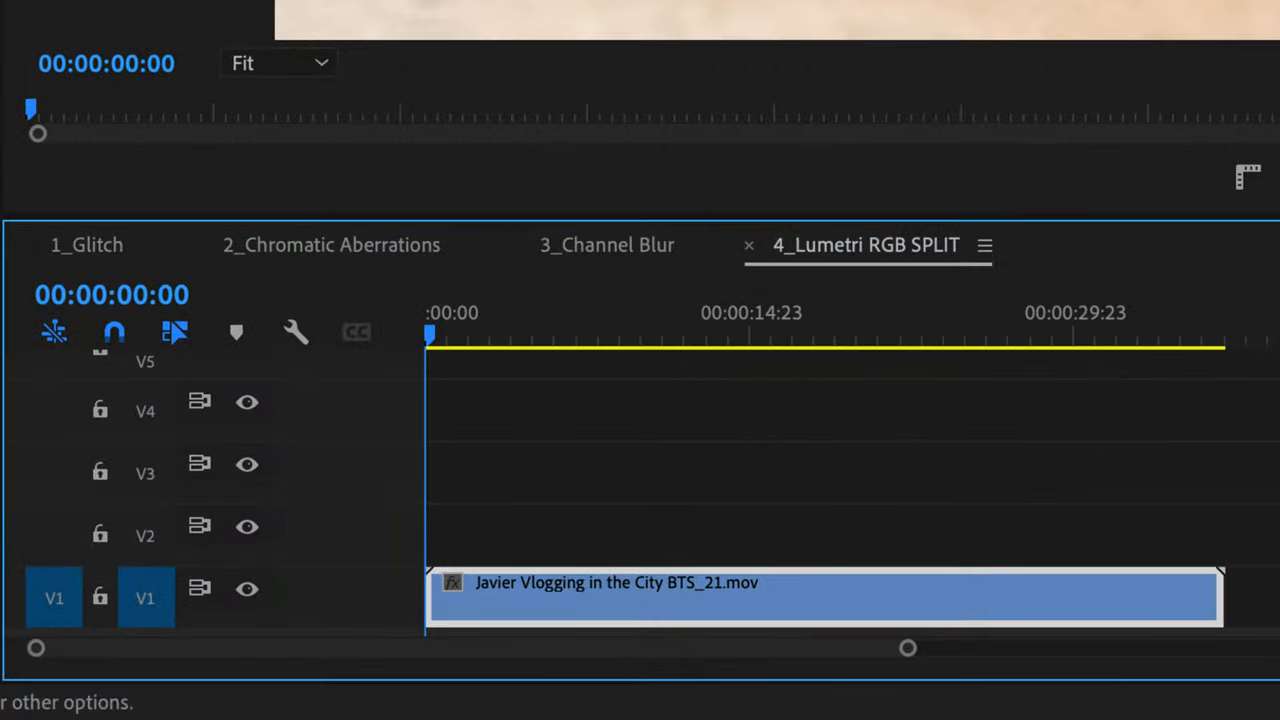
Step: Alt-drag the vlog clip onto V2 and V3, labelling the top copy pink and the middle green
{"action": "key", "text": "alt"}
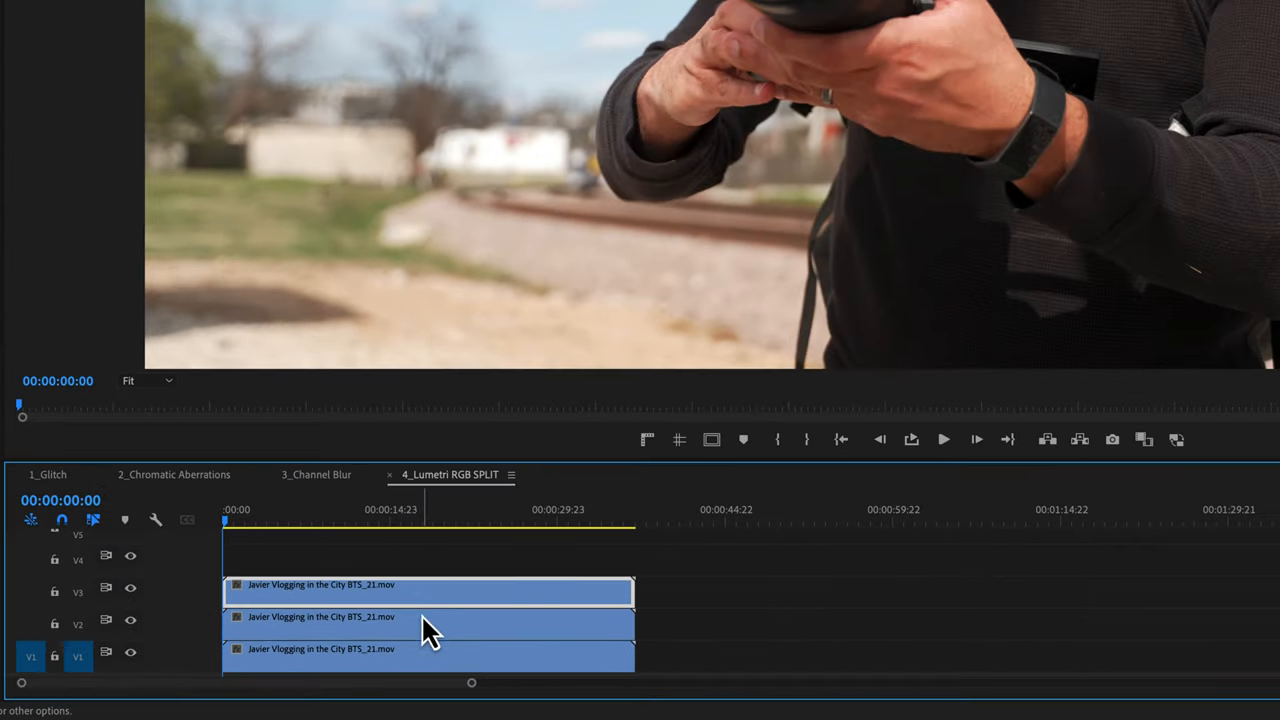
{"action": "right_click", "coordinate": [430, 616]}
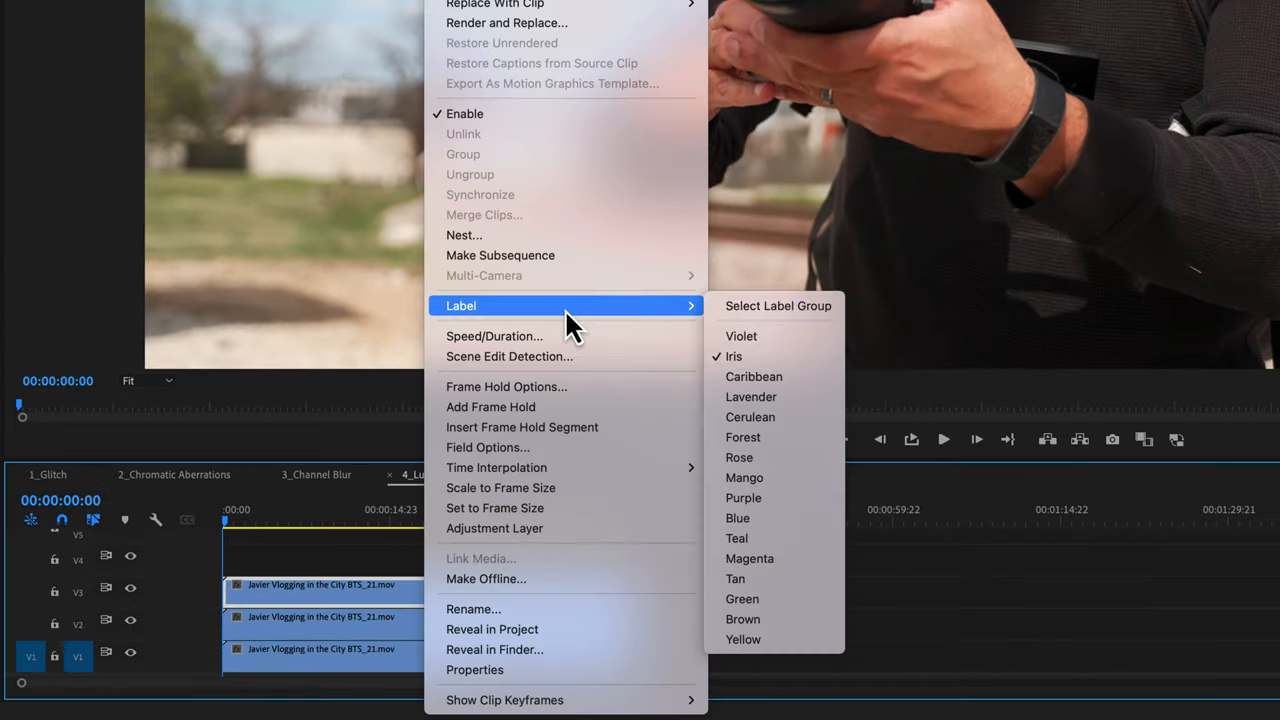
{"action": "left_click", "coordinate": [739, 457]}
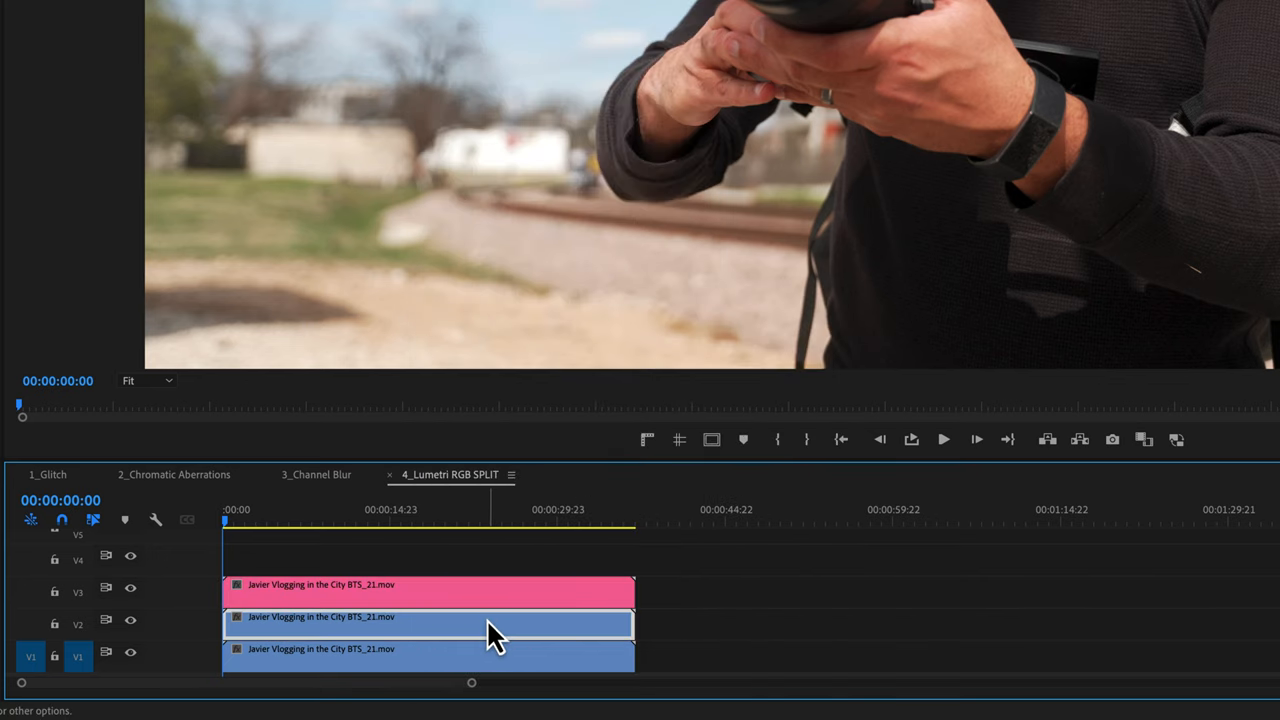
{"action": "right_click", "coordinate": [490, 625]}
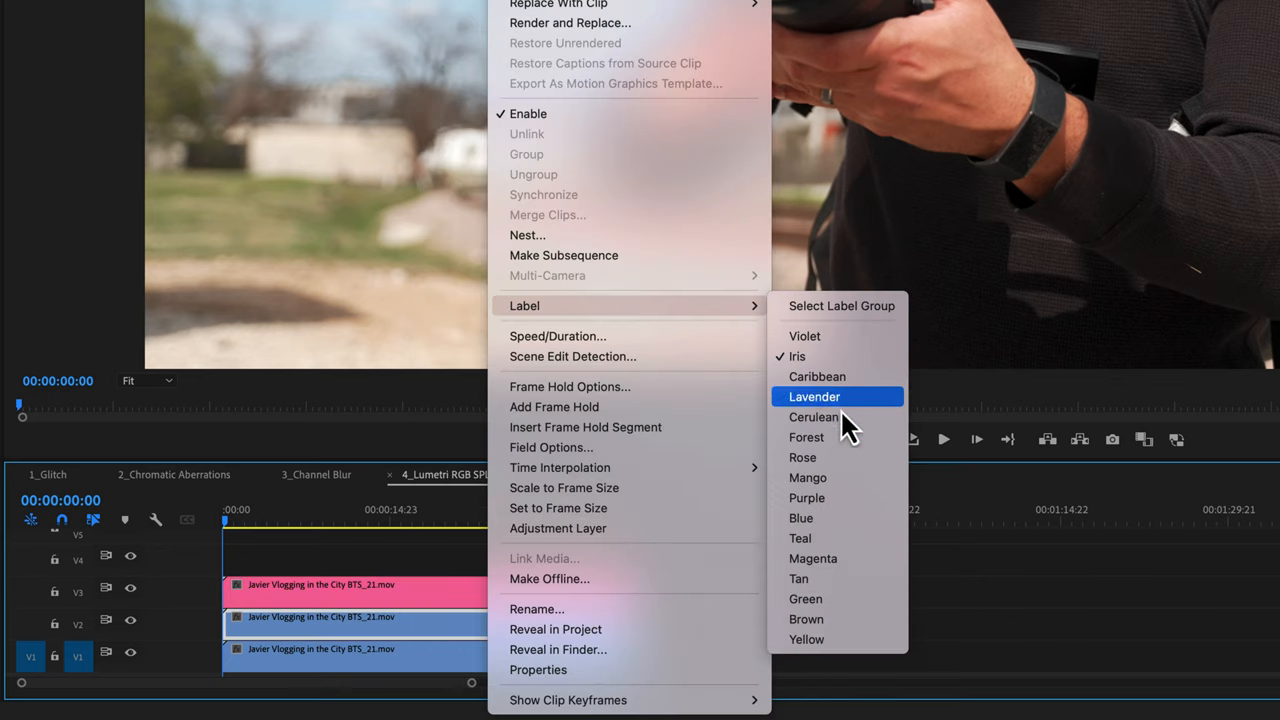
{"action": "left_click", "coordinate": [814, 396]}
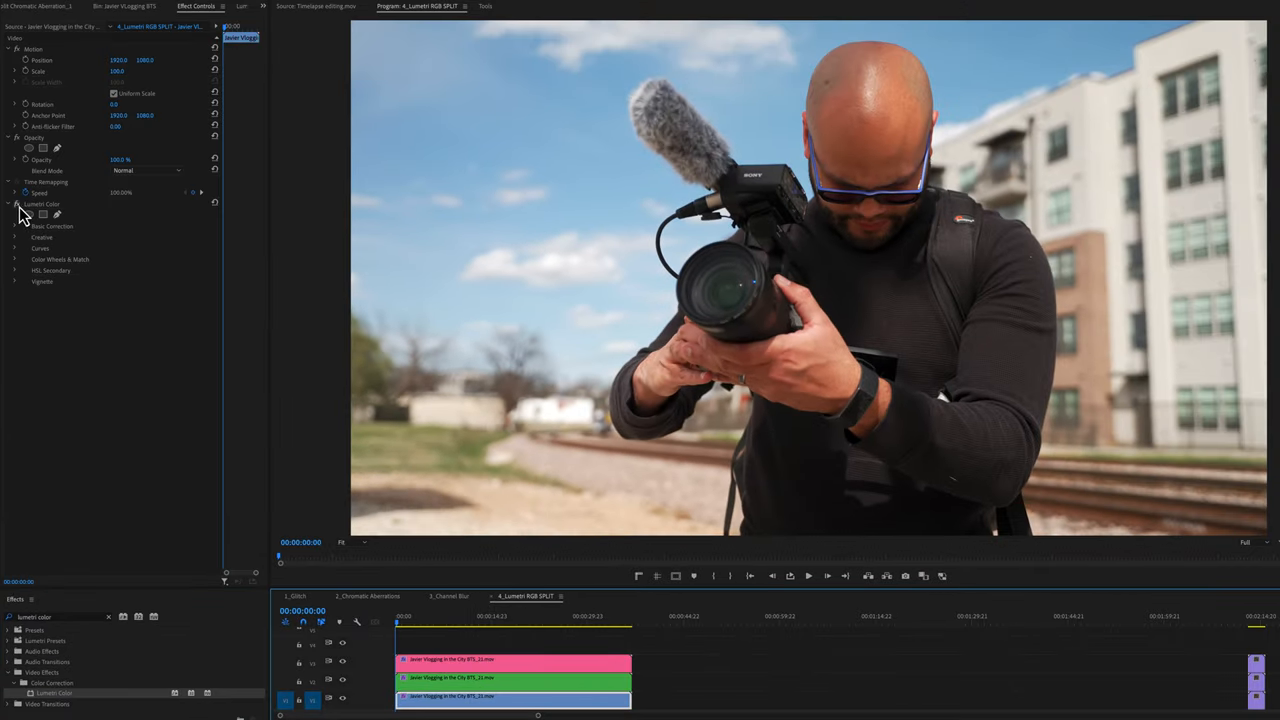
Step: Expand the Lumetri Color effect's correction sections in Effect Controls
{"action": "left_click", "coordinate": [42, 204]}
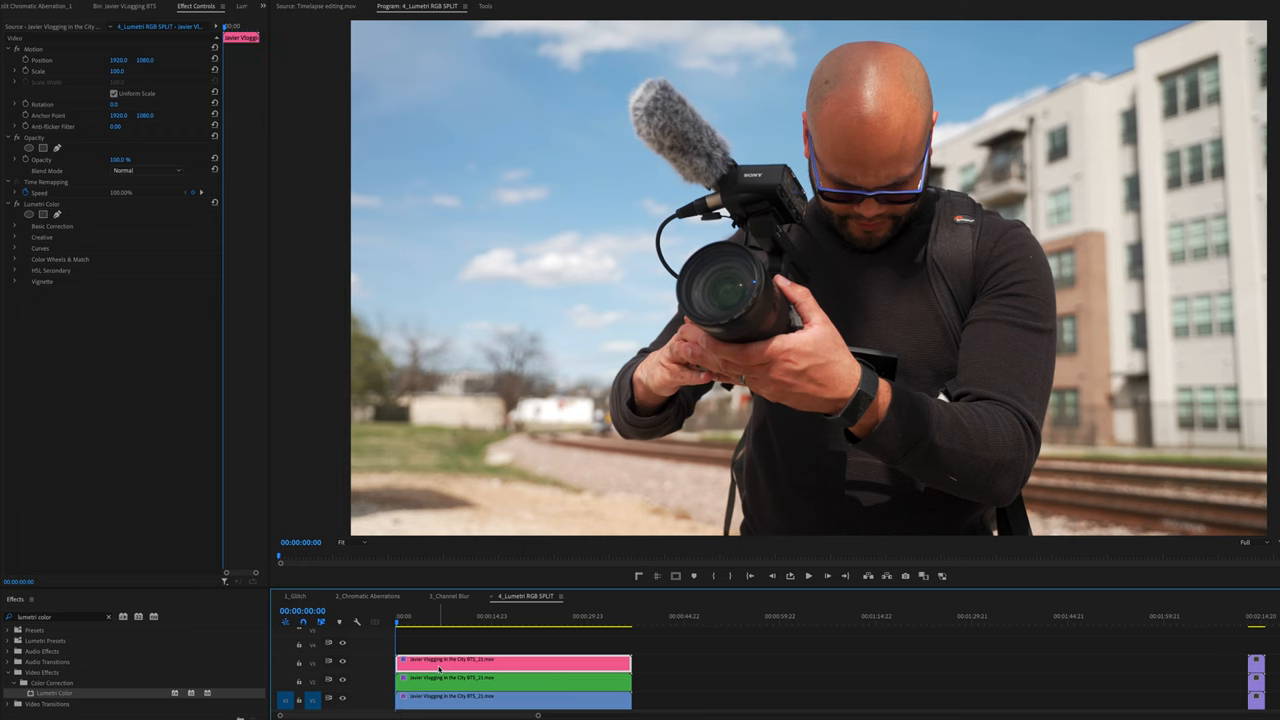
Step: Select the pink top copy and flatten its green RGB curve to zero
{"action": "left_click", "coordinate": [41, 248]}
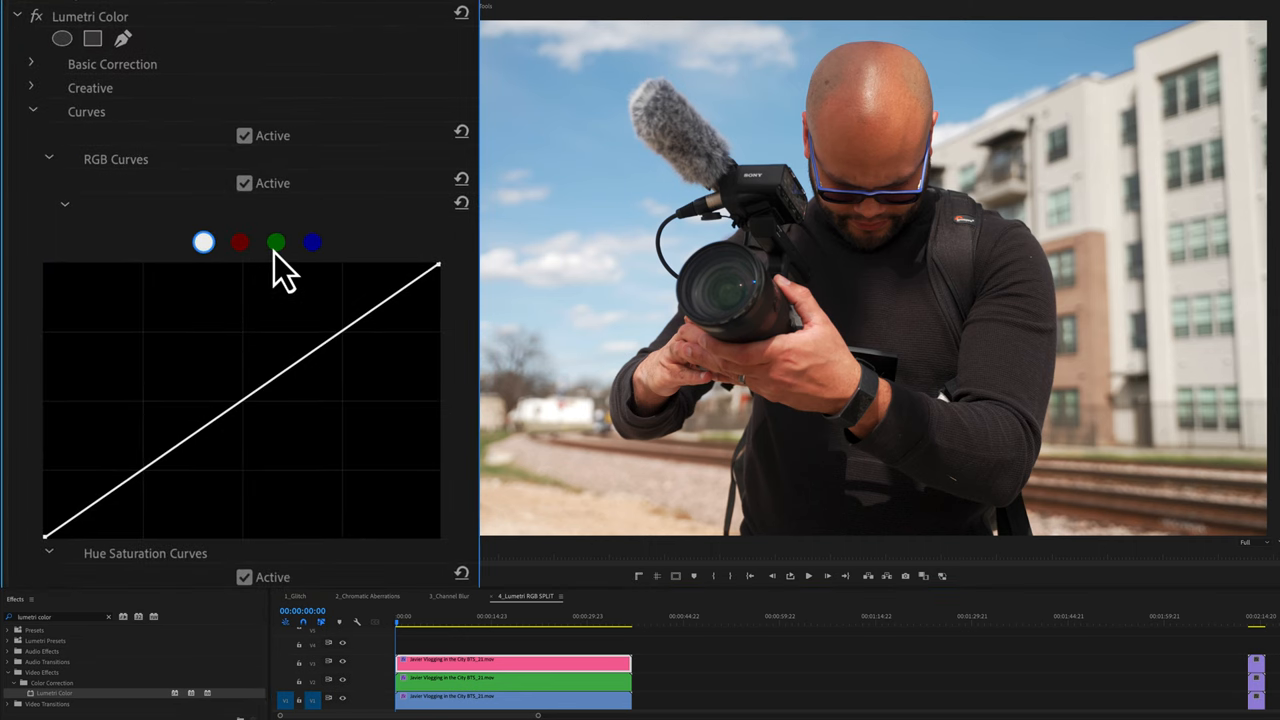
{"action": "mouse_move", "coordinate": [290, 275]}
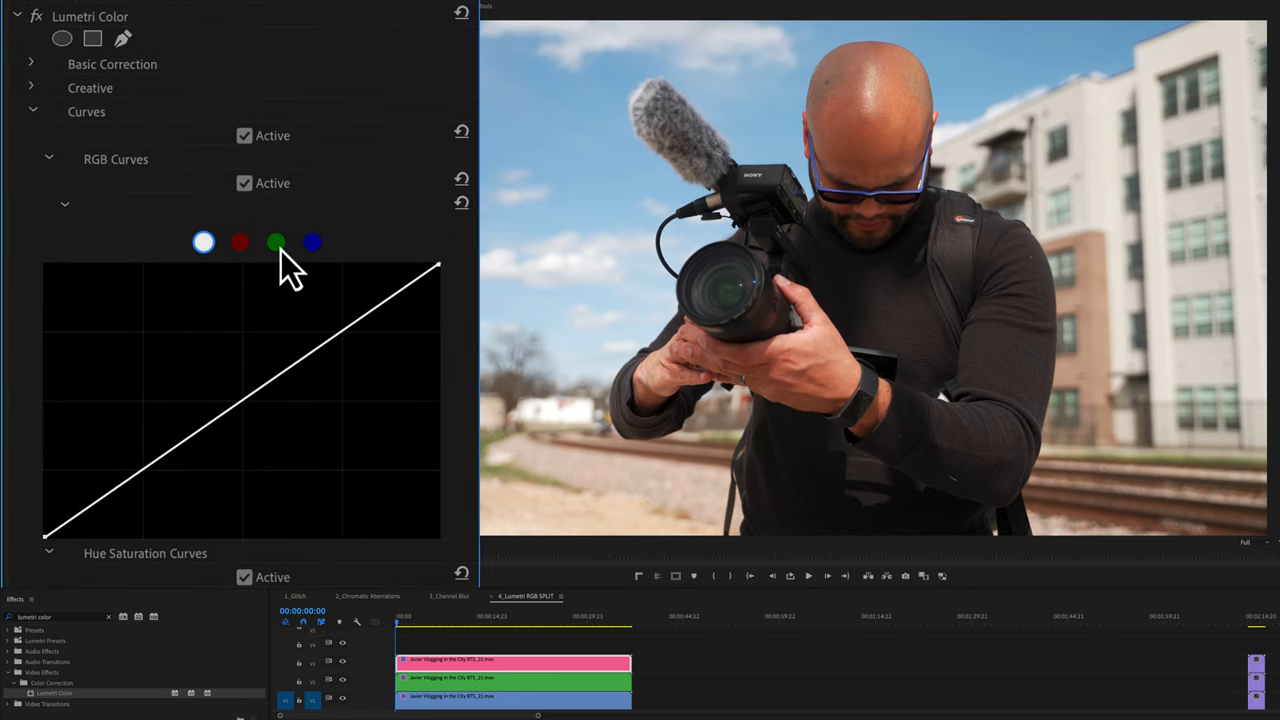
{"action": "left_click", "coordinate": [312, 242]}
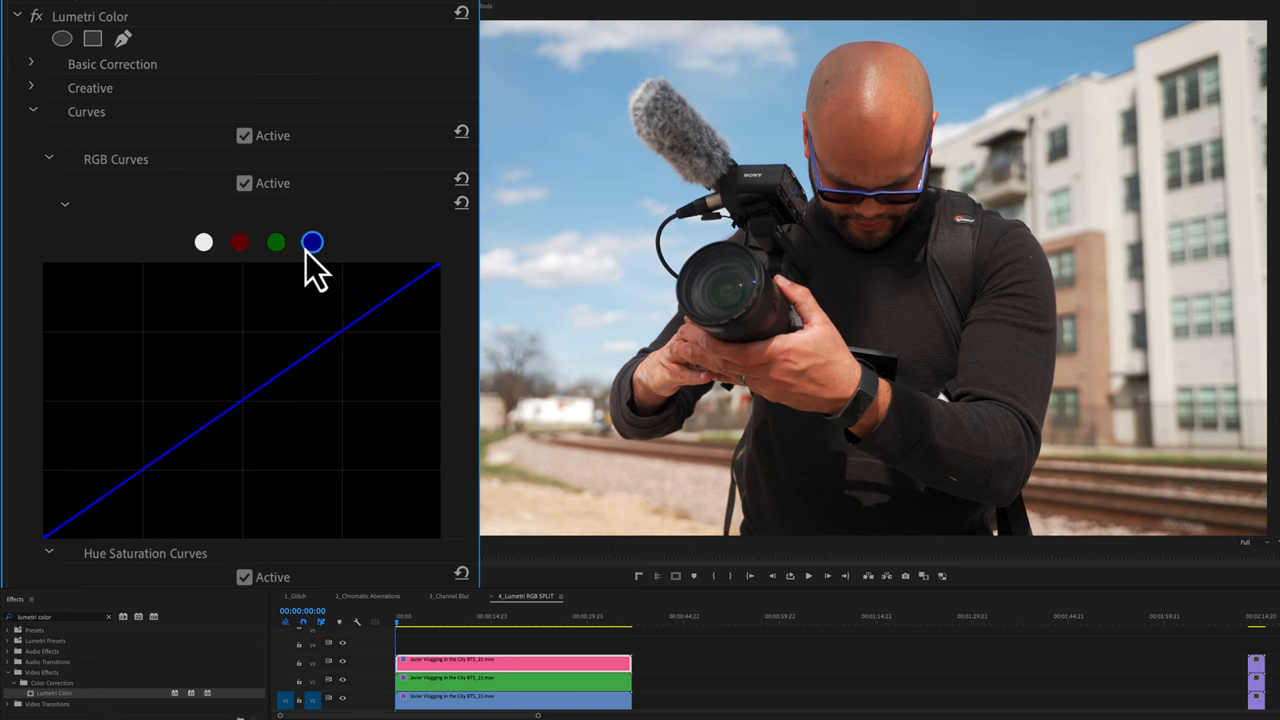
{"action": "left_click", "coordinate": [276, 242]}
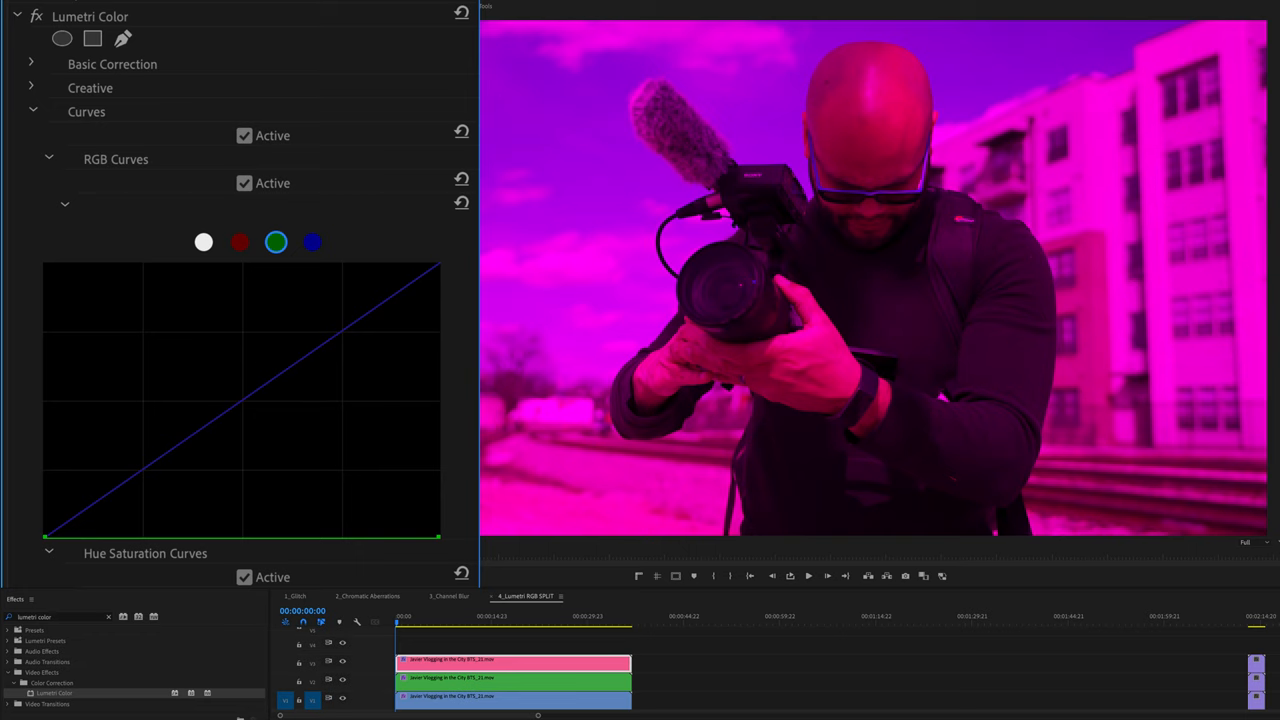
{"action": "left_click", "coordinate": [312, 242]}
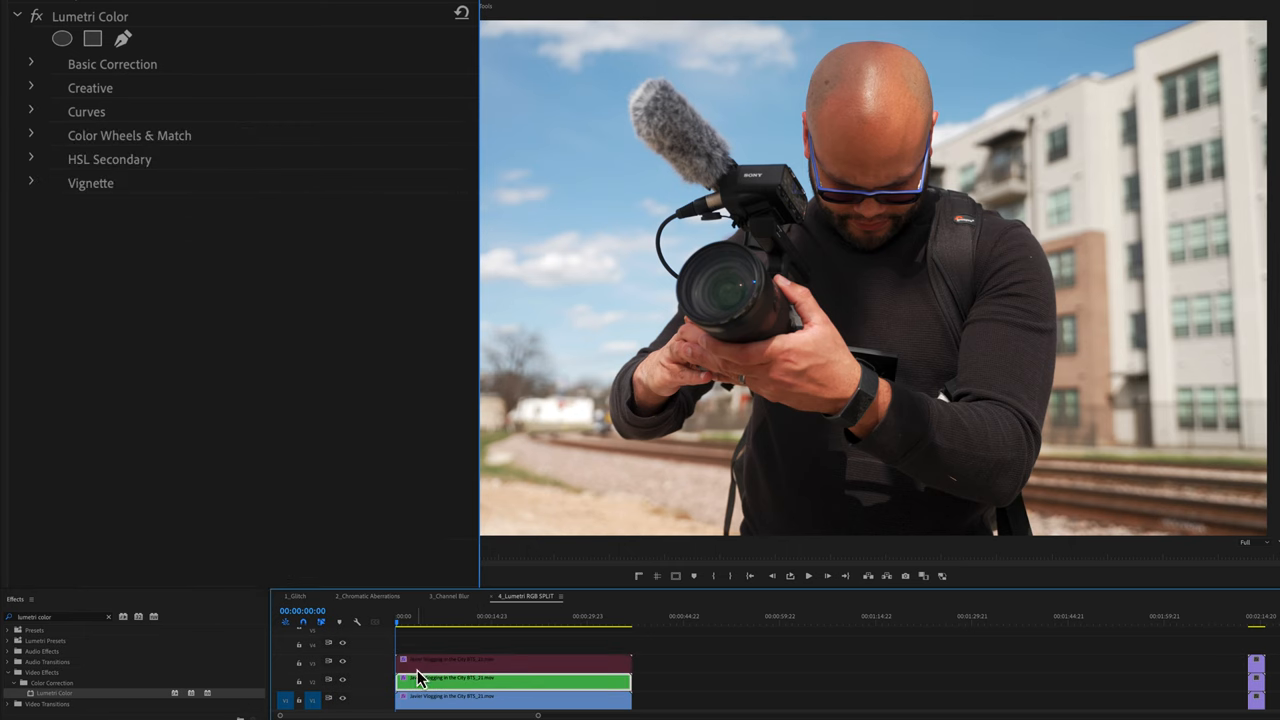
Step: Select the middle green copy and flatten its red and blue curves
{"action": "left_click", "coordinate": [31, 111]}
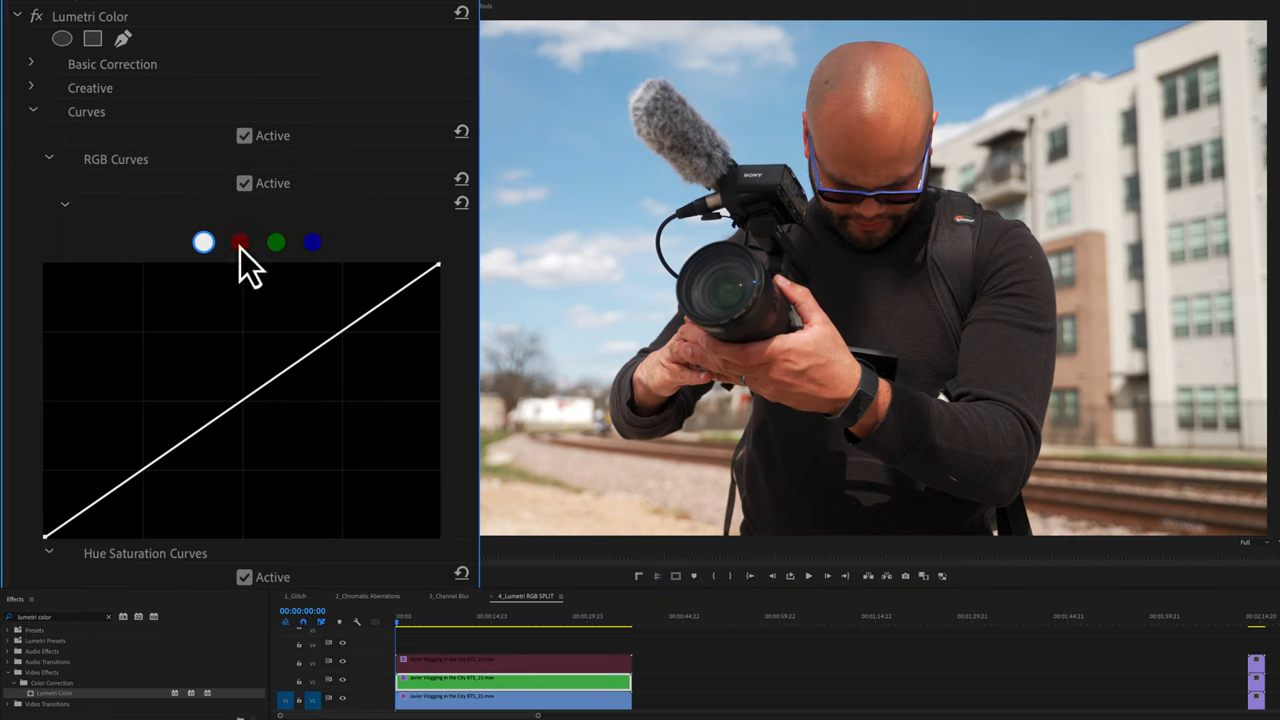
{"action": "left_click", "coordinate": [240, 242]}
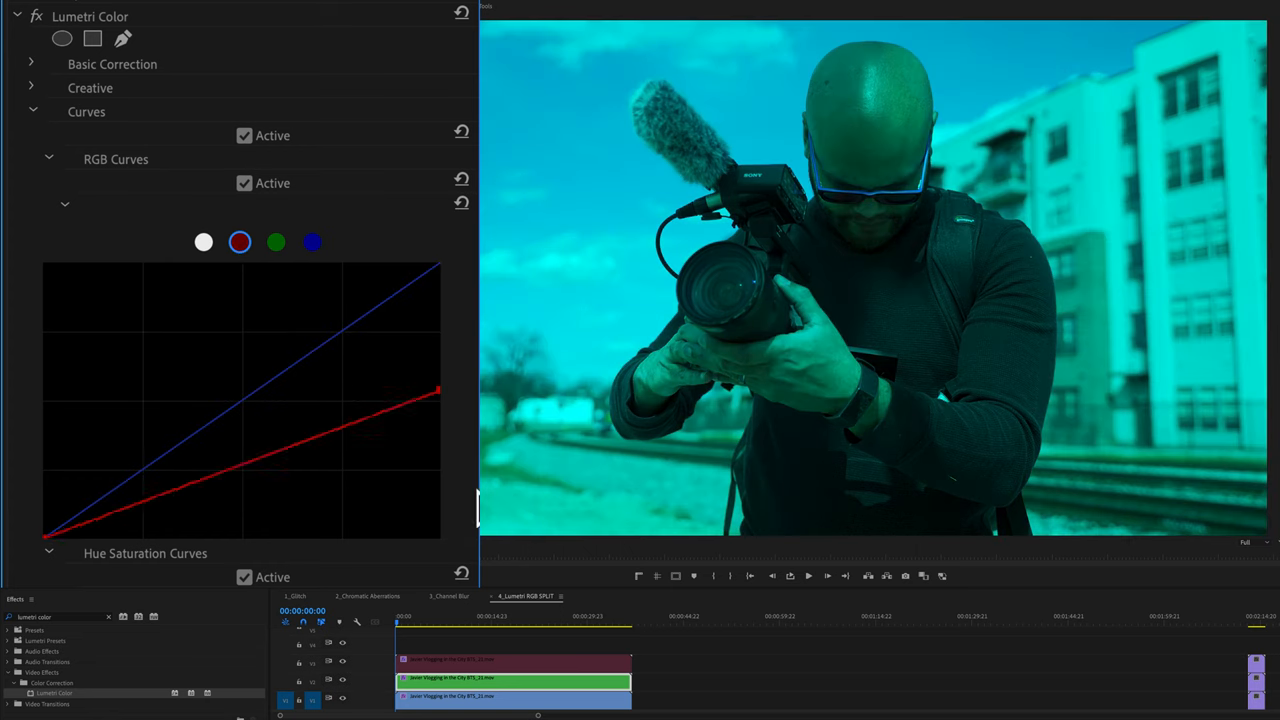
{"action": "left_click", "coordinate": [312, 242]}
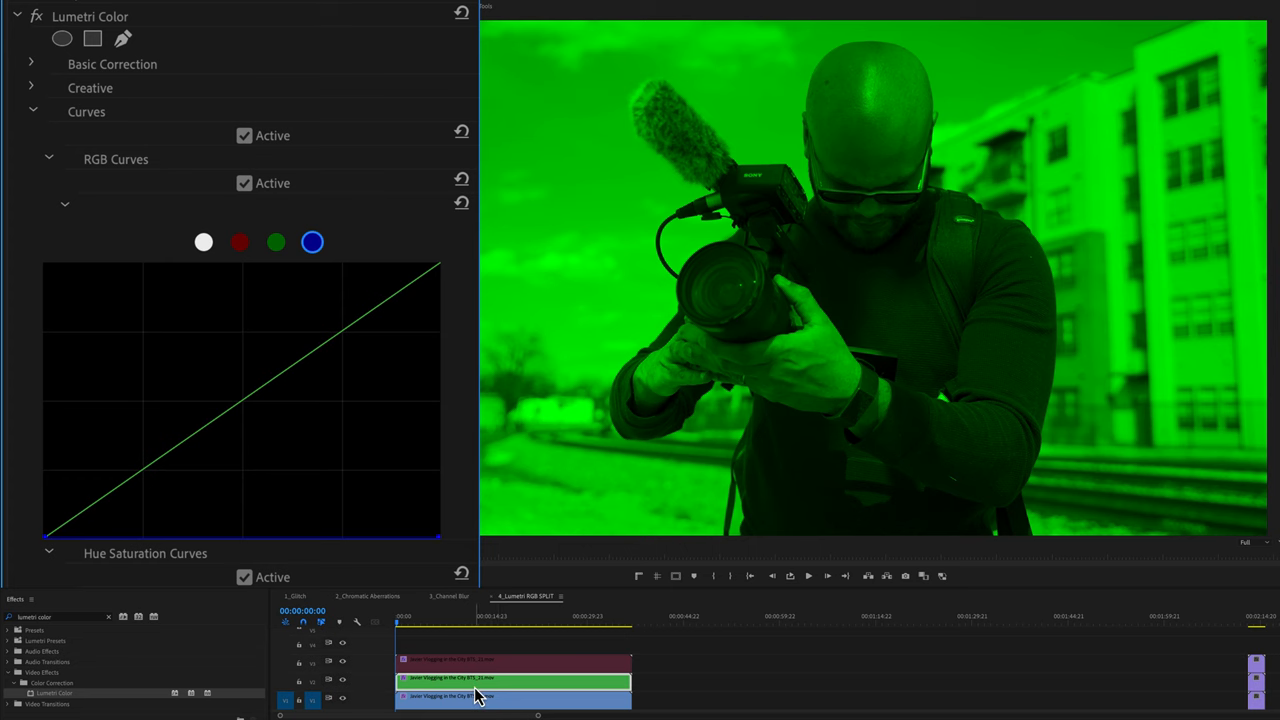
Step: Flatten the bottom copy's red and green curves so only blue remains
{"action": "left_click", "coordinate": [240, 242]}
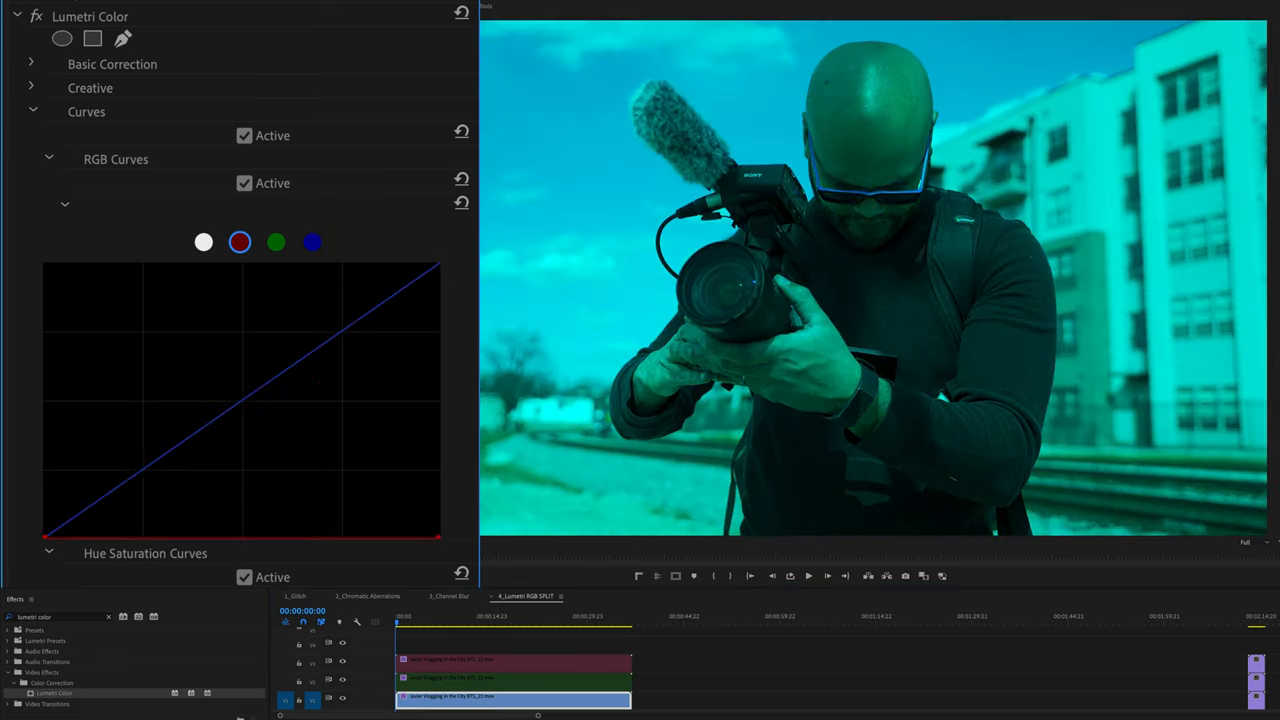
{"action": "left_click", "coordinate": [276, 242]}
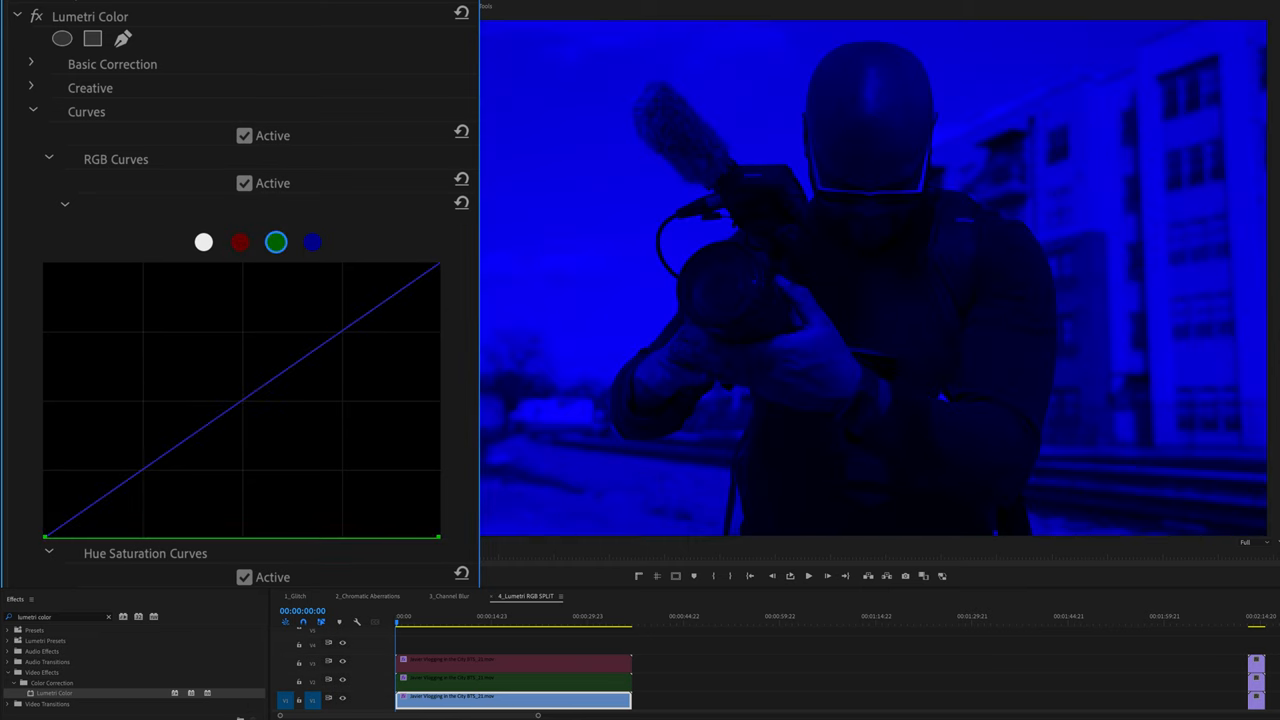
{"action": "left_click", "coordinate": [312, 242]}
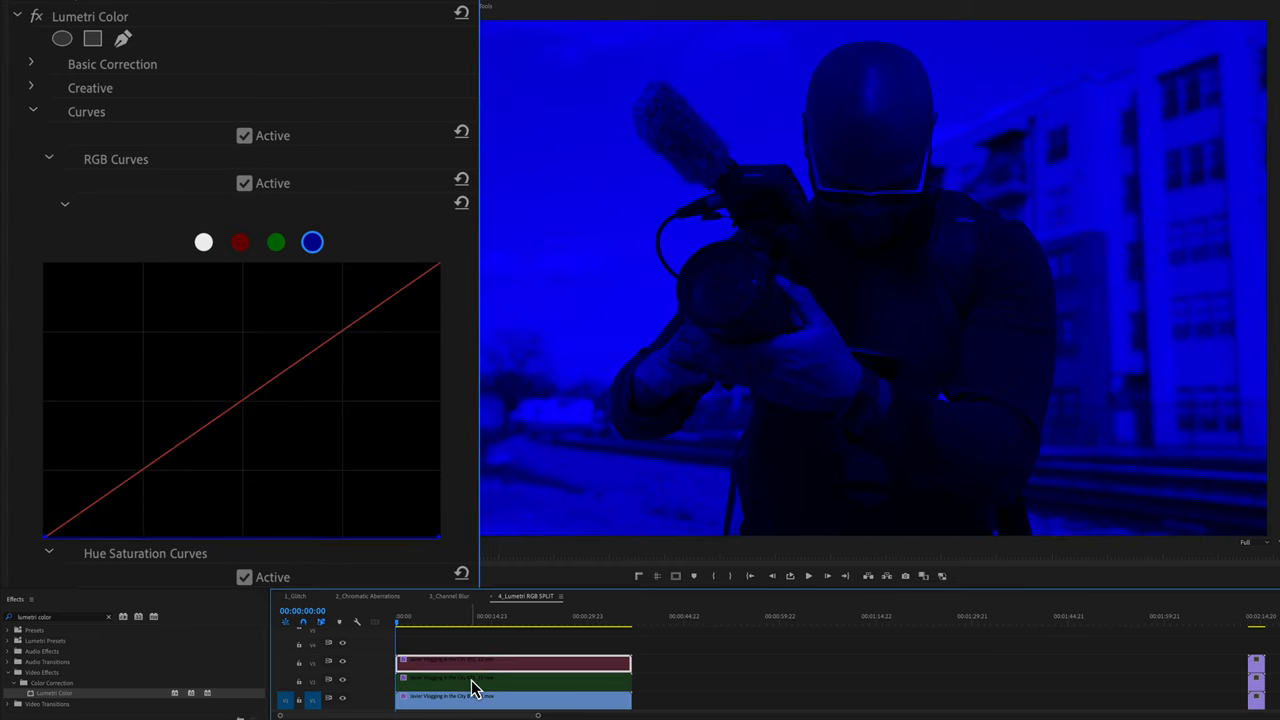
{"action": "left_click", "coordinate": [485, 680]}
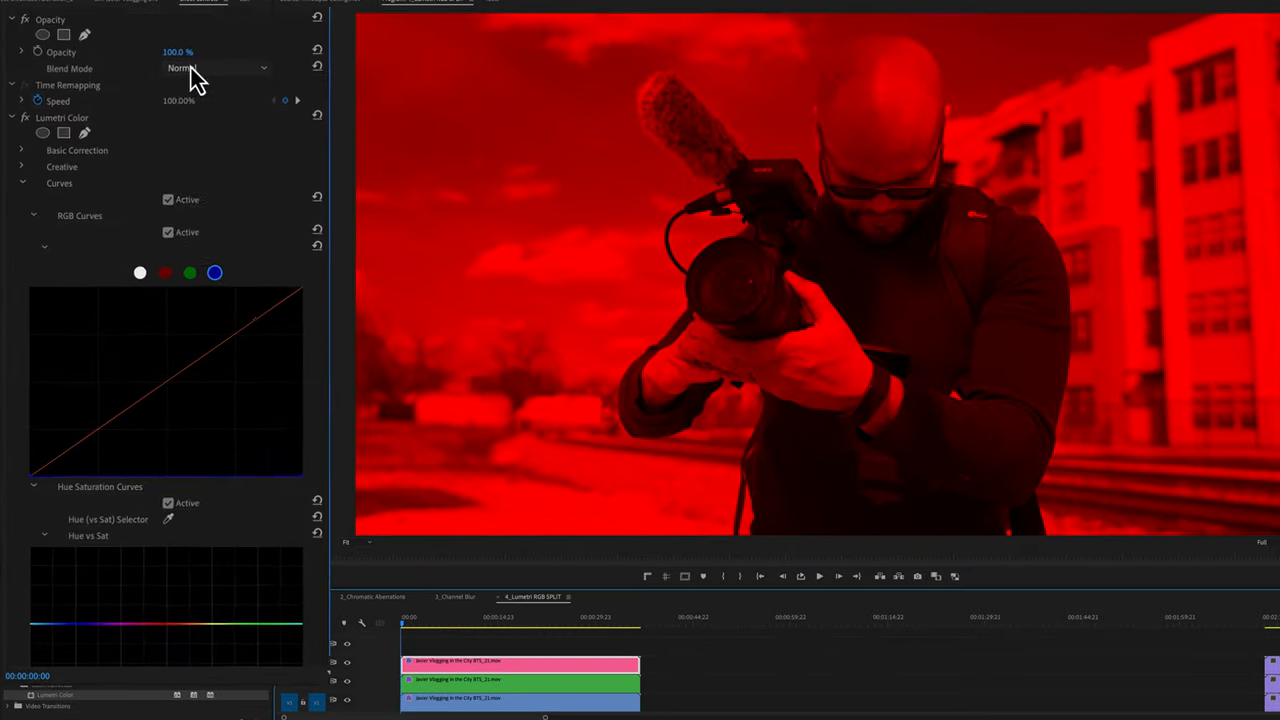
Step: Set the blue layer's Opacity blend mode to Linear Dodge (Add)
{"action": "left_click", "coordinate": [218, 63]}
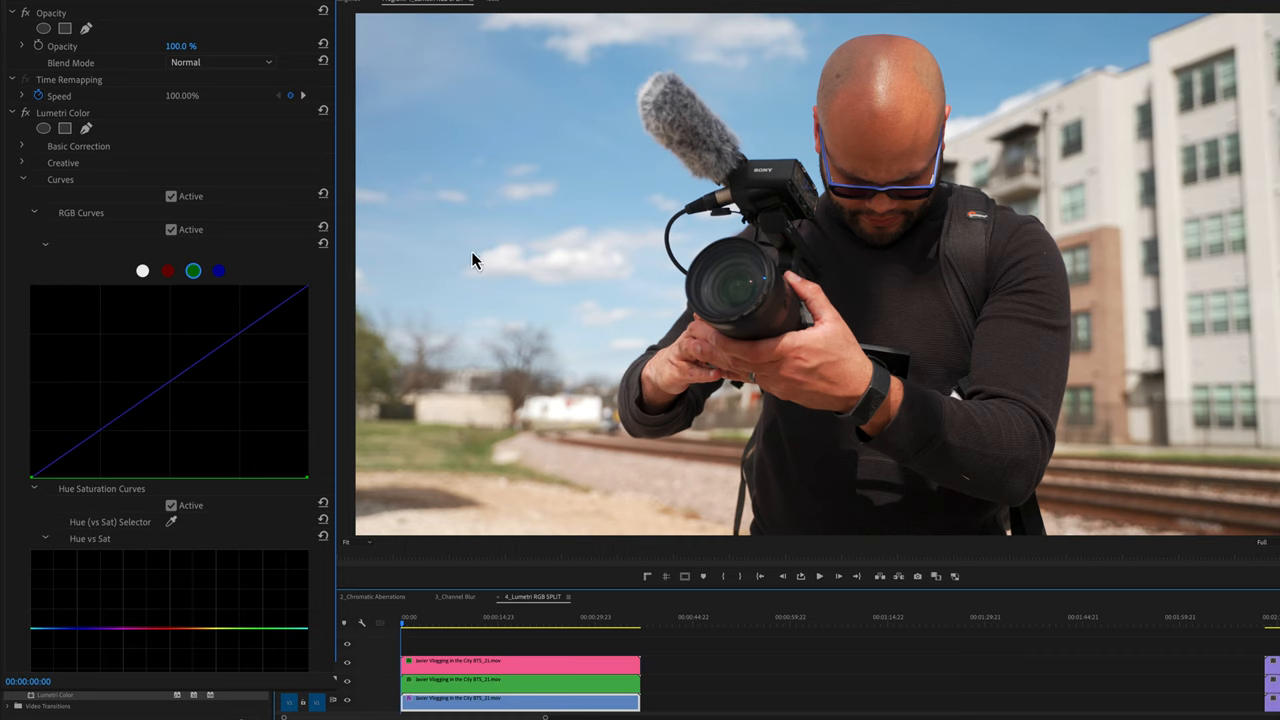
{"action": "mouse_move", "coordinate": [360, 562]}
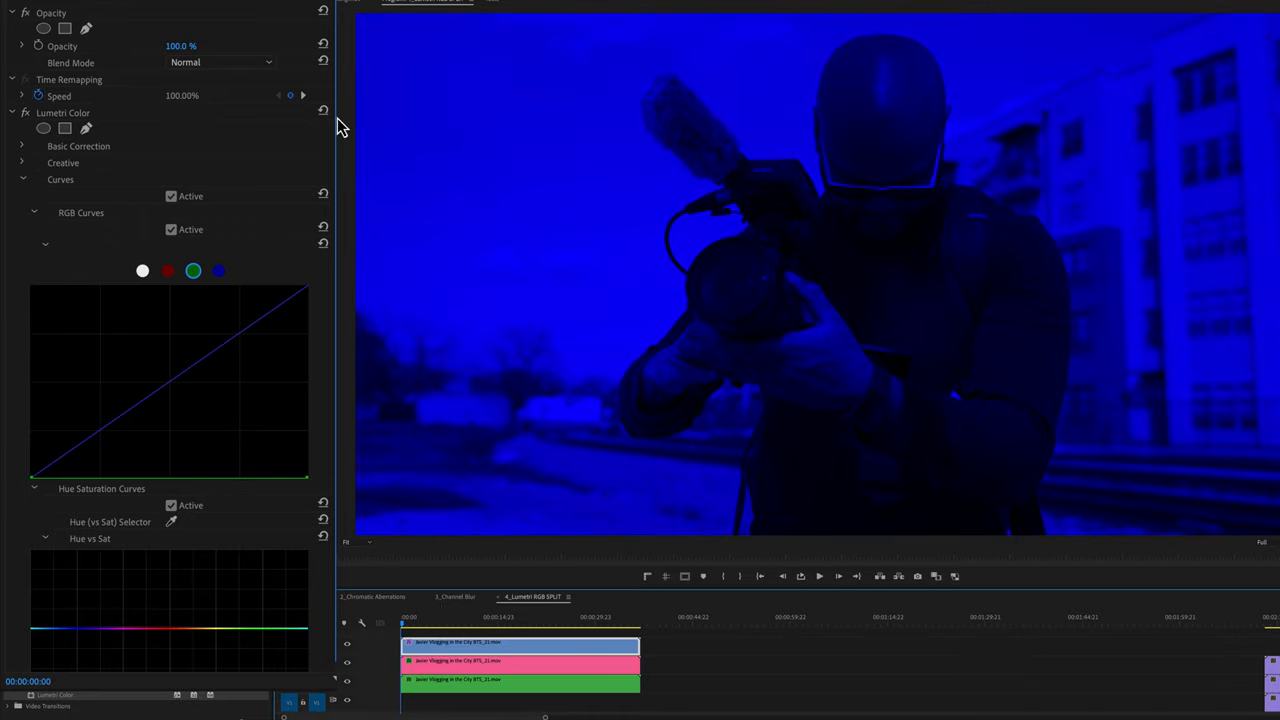
{"action": "left_click", "coordinate": [220, 62]}
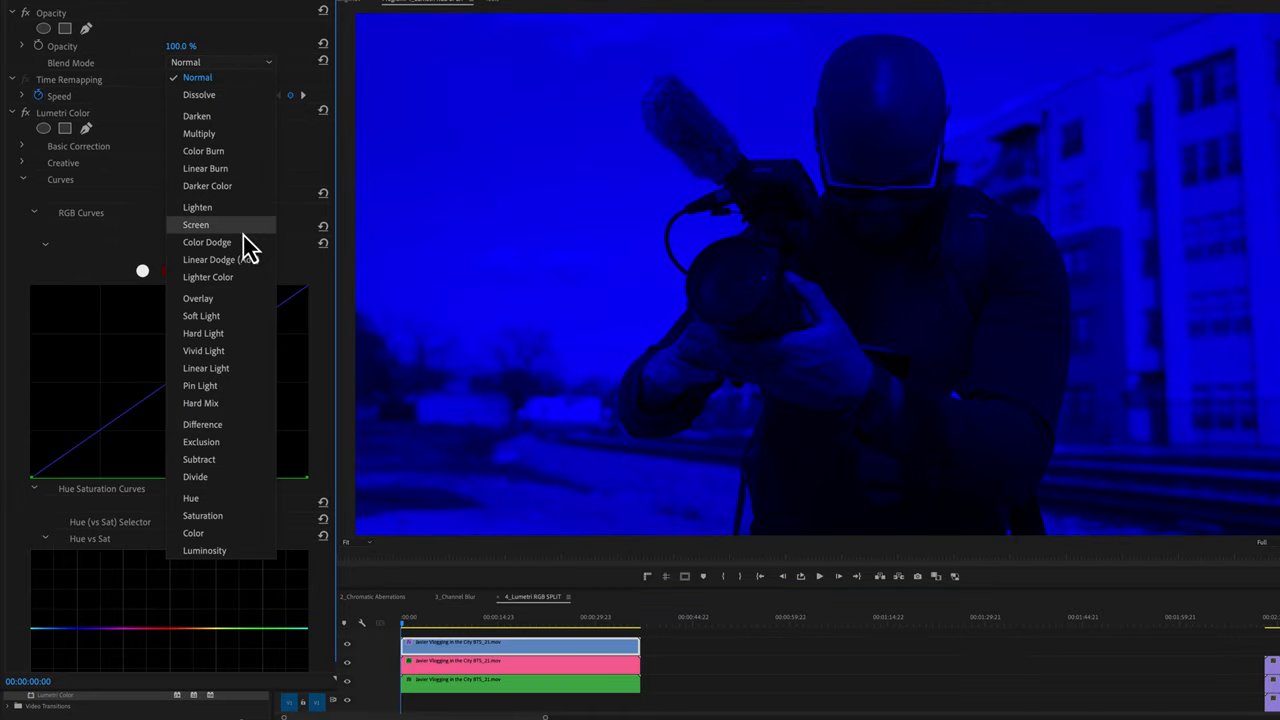
{"action": "left_click", "coordinate": [209, 259]}
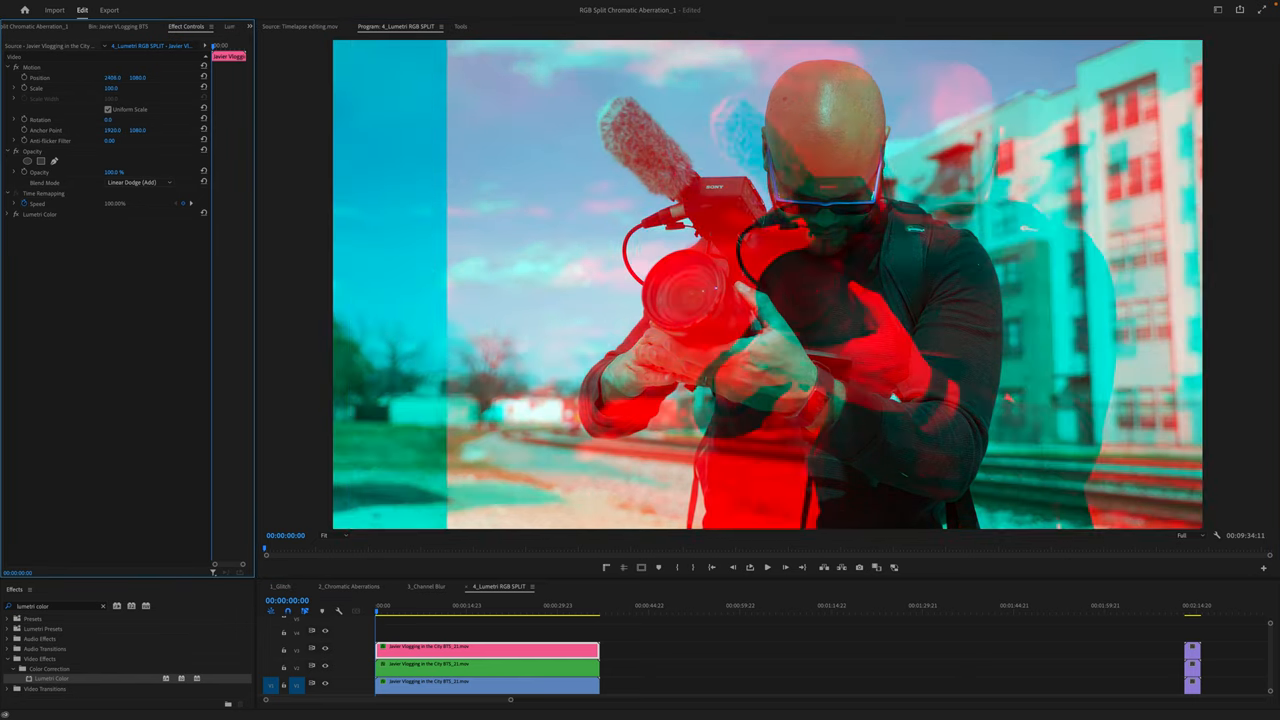
Step: Reset the layer's Position offset to 1920 and set its Scale to 100.5
{"action": "left_click", "coordinate": [40, 214]}
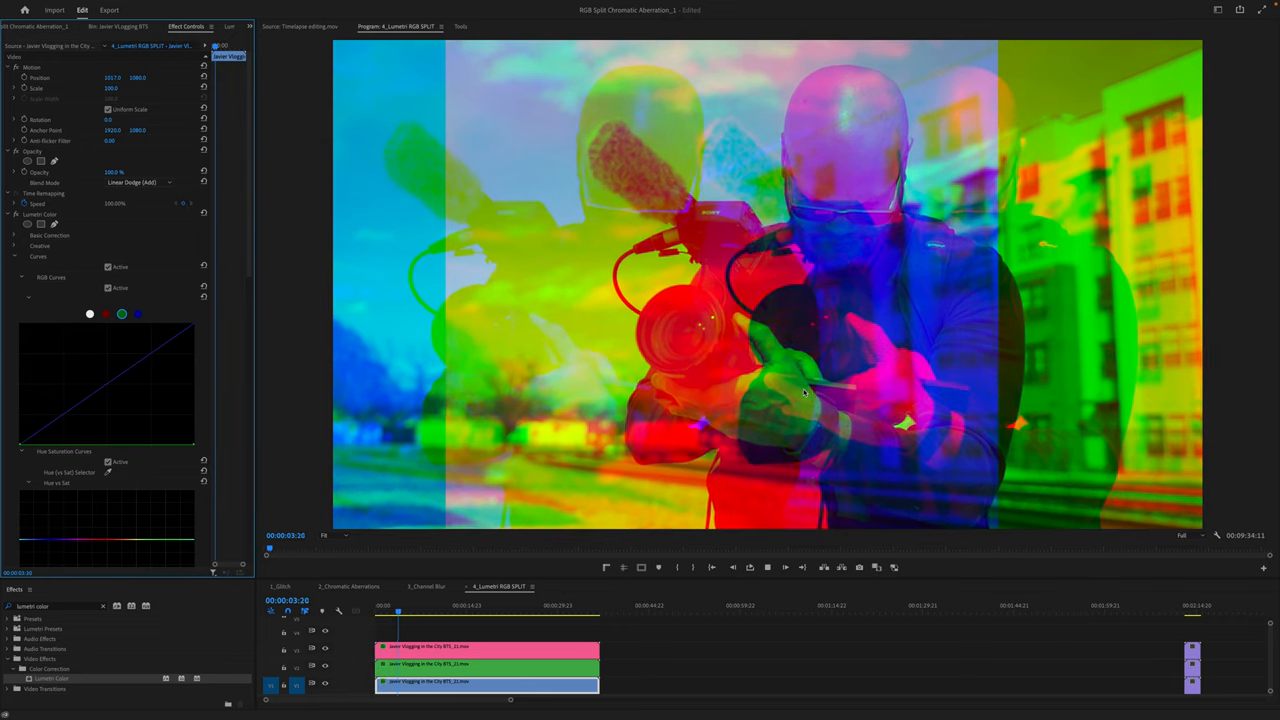
{"action": "left_click", "coordinate": [410, 605]}
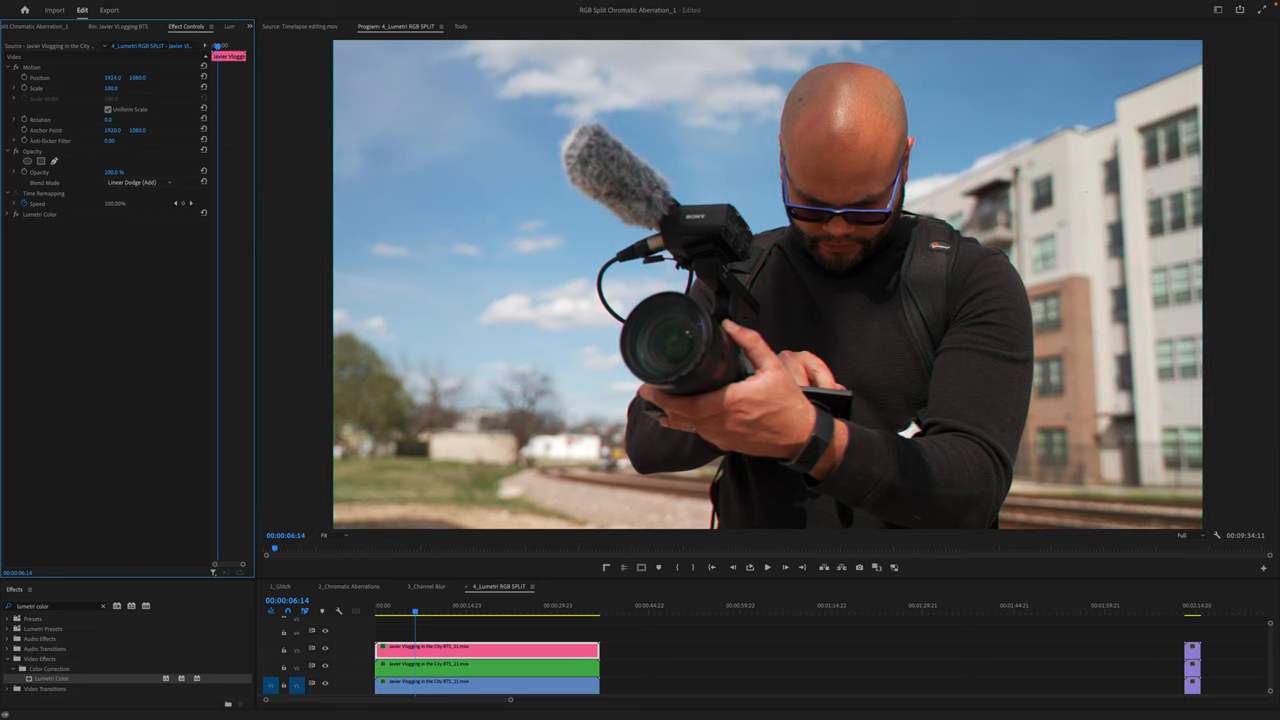
{"action": "double_click", "coordinate": [113, 88]}
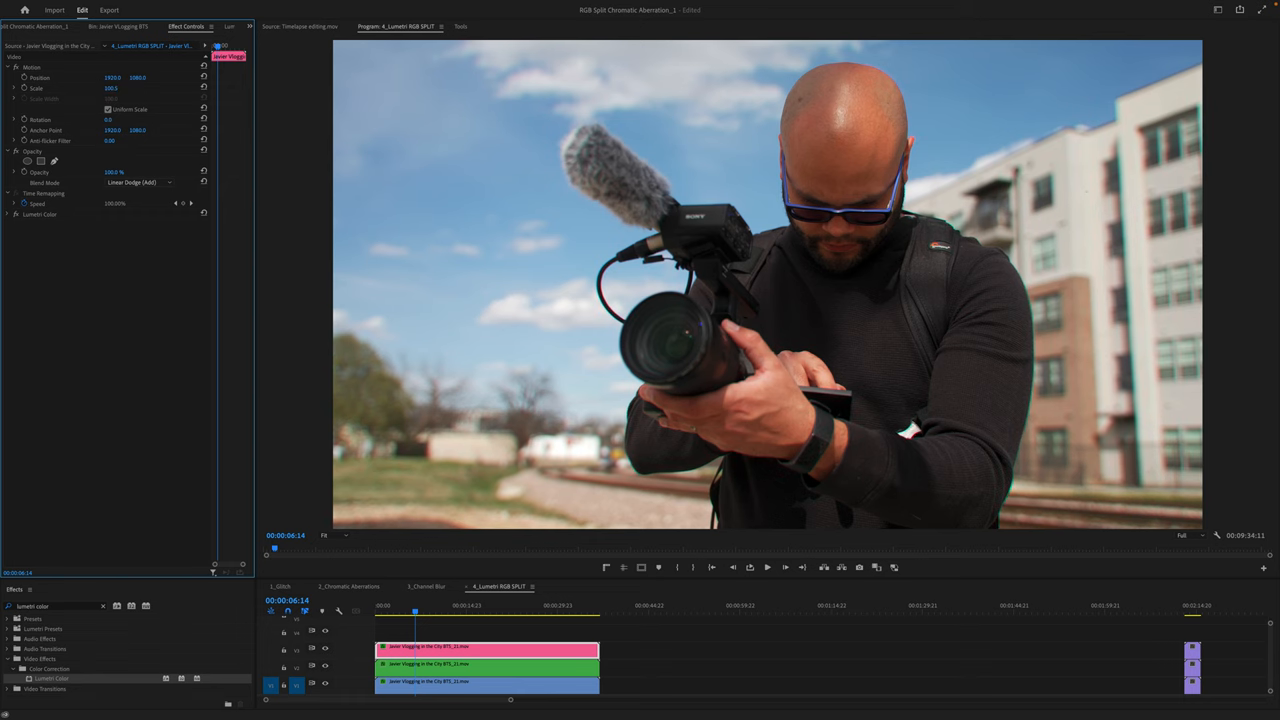
{"action": "mouse_move", "coordinate": [1005, 501]}
{"action": "type", "text": "lens"}
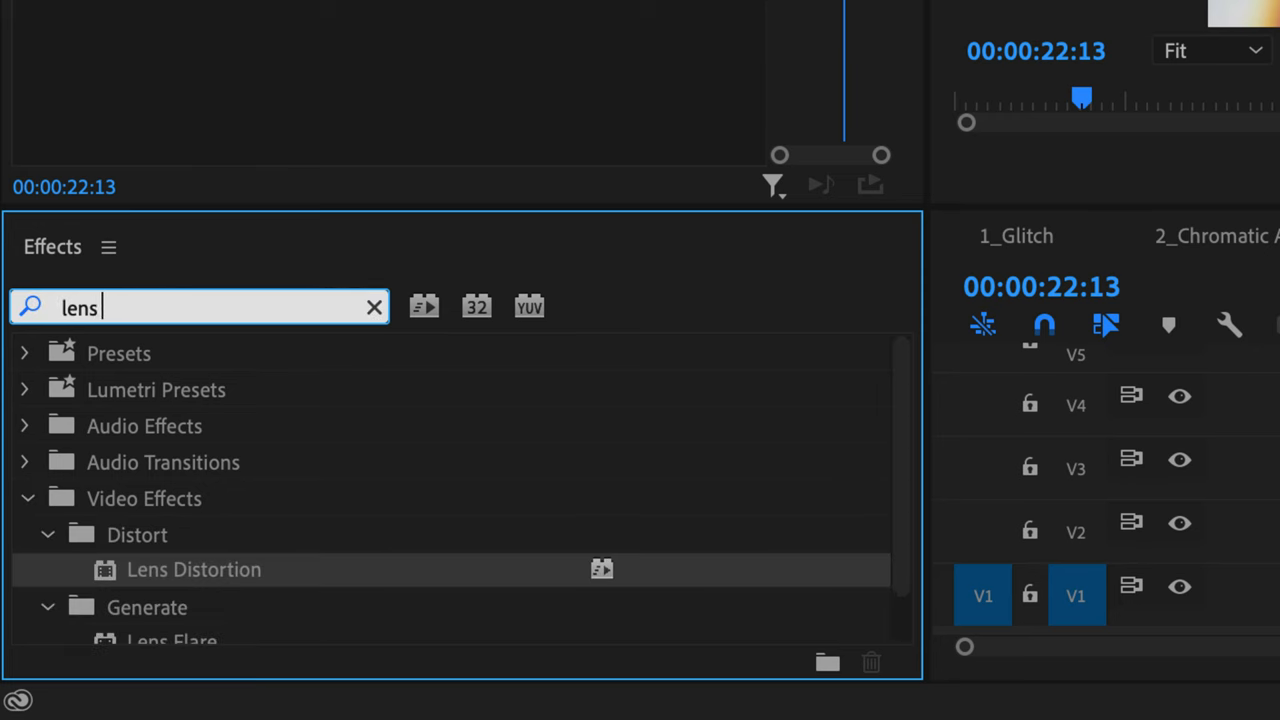
Step: Search Effects for 'dis' and apply Lens Distortion with Curvature -4 to a colour layer
{"action": "type", "text": "dis"}
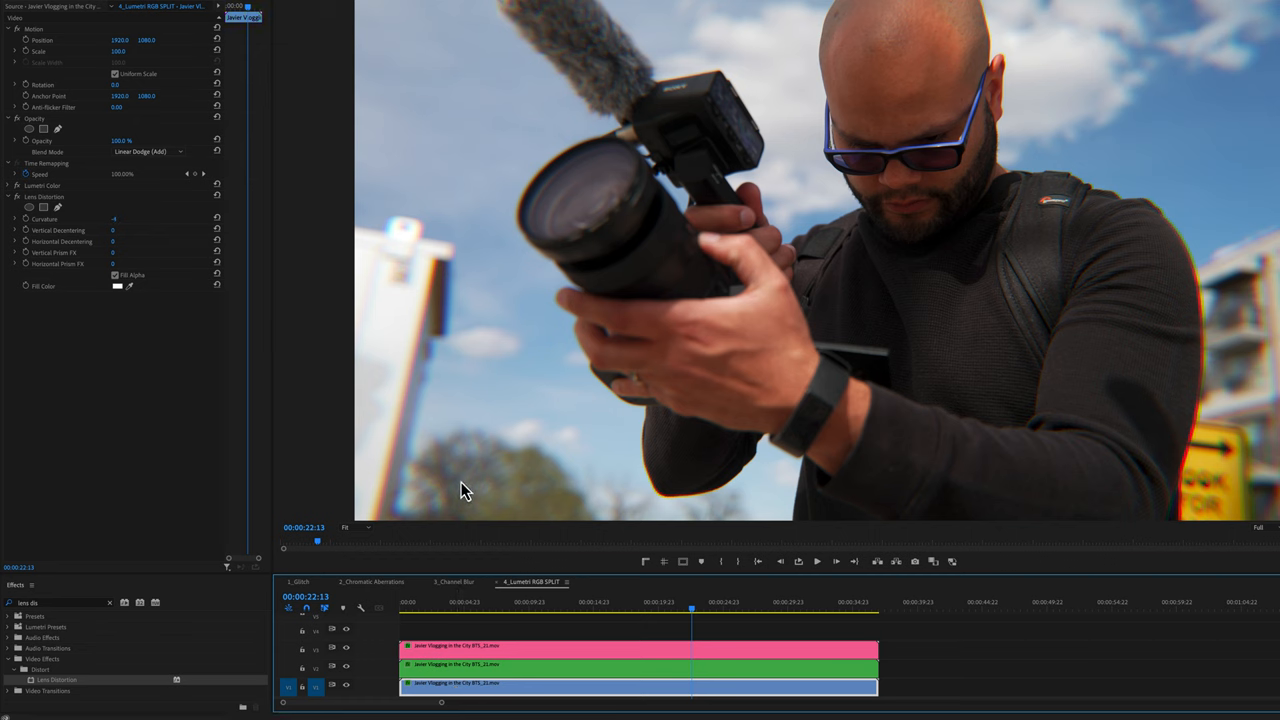
{"action": "mouse_move", "coordinate": [417, 445]}
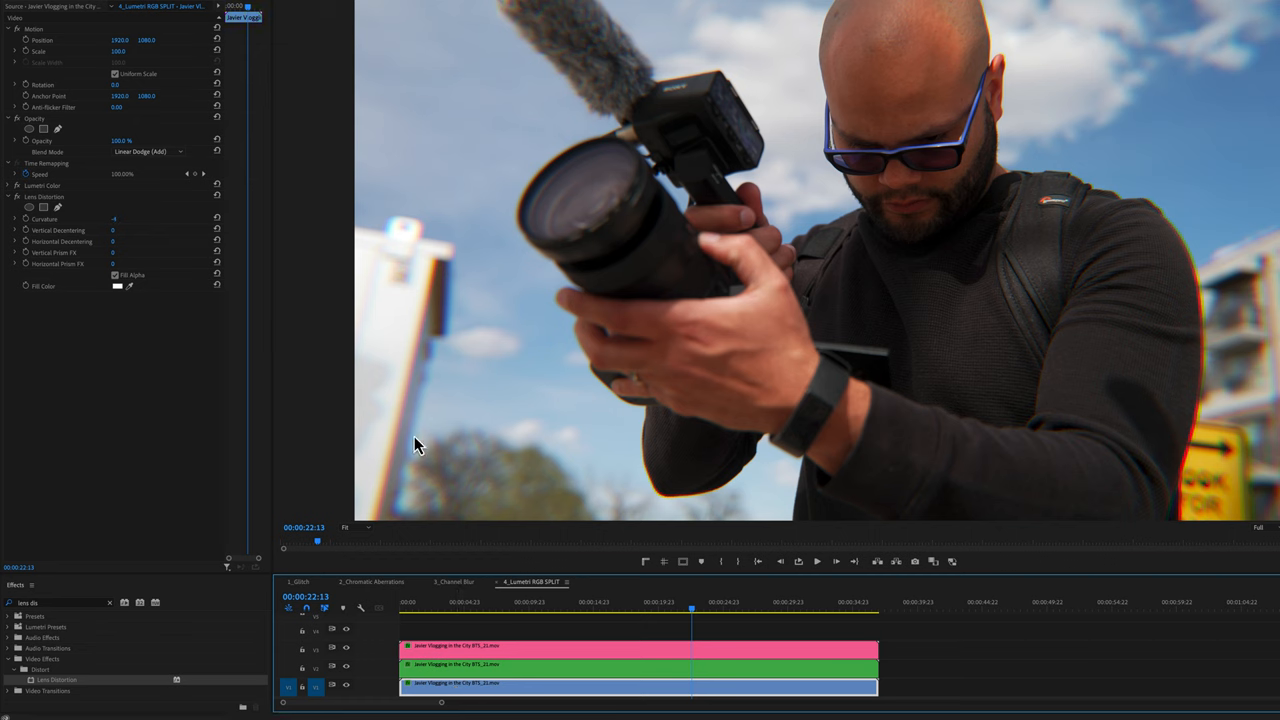
{"action": "mouse_move", "coordinate": [405, 200]}
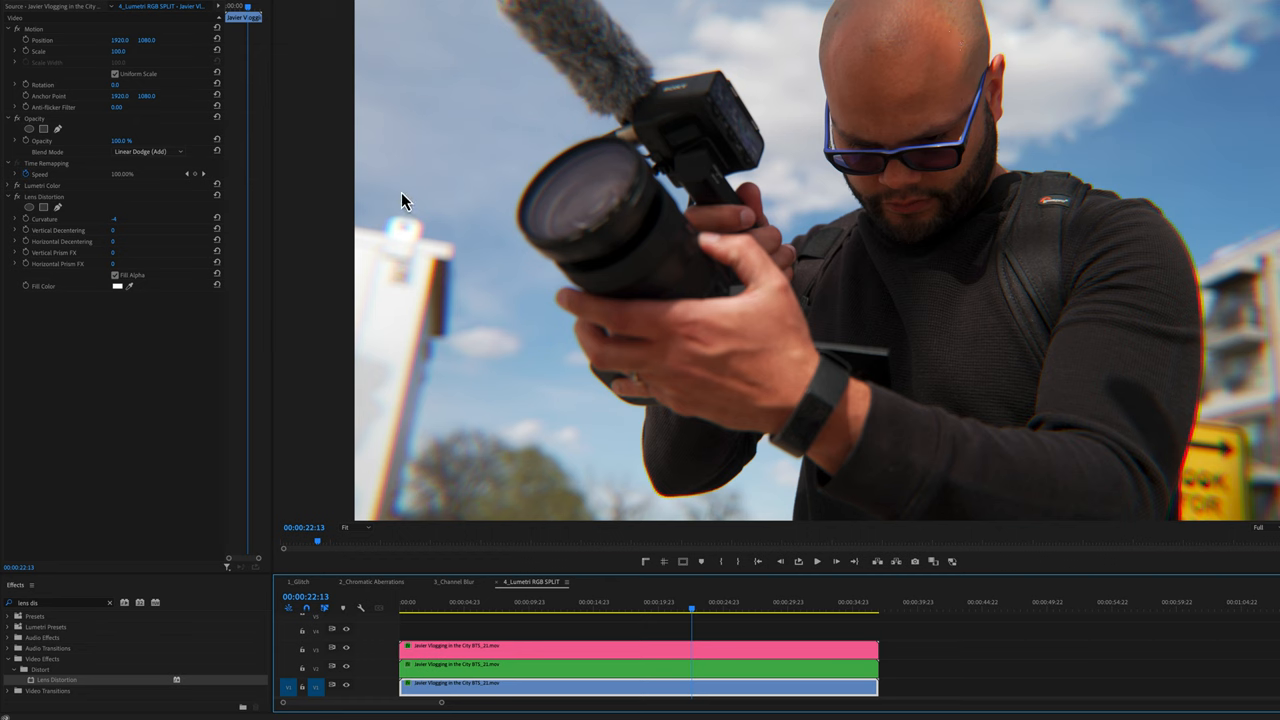
{"action": "mouse_move", "coordinate": [830, 228]}
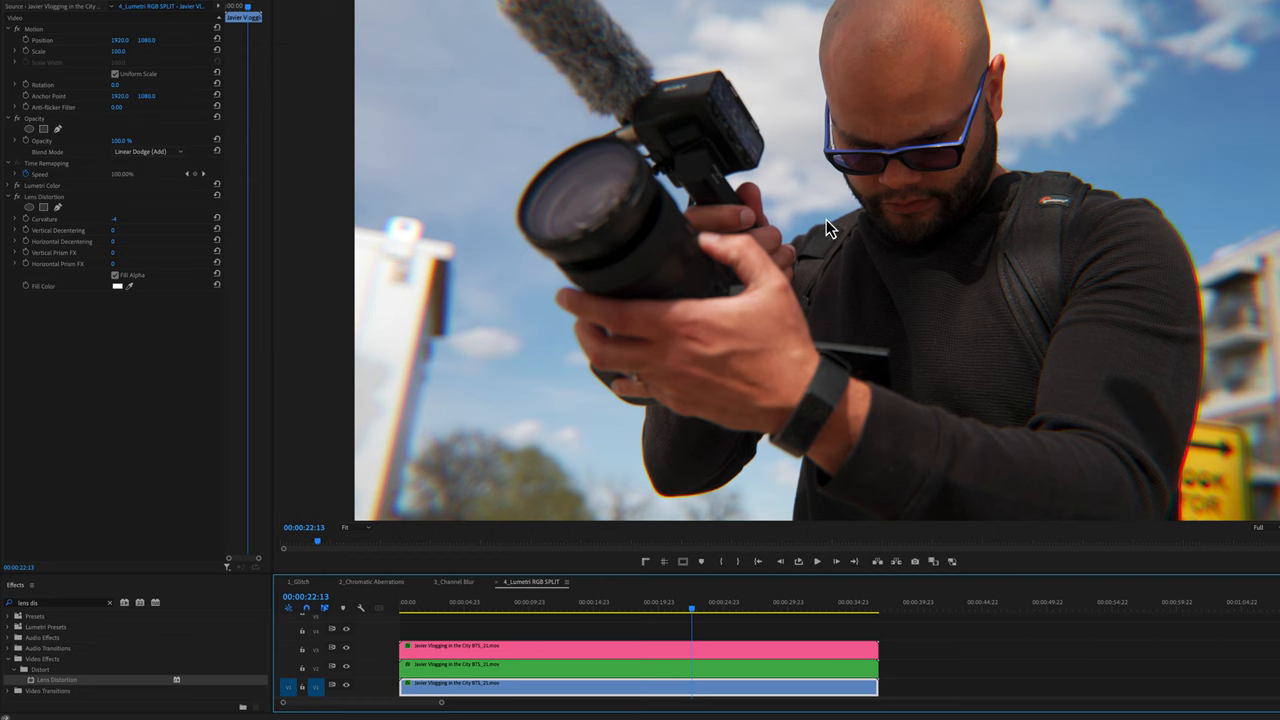
{"action": "mouse_move", "coordinate": [815, 303]}
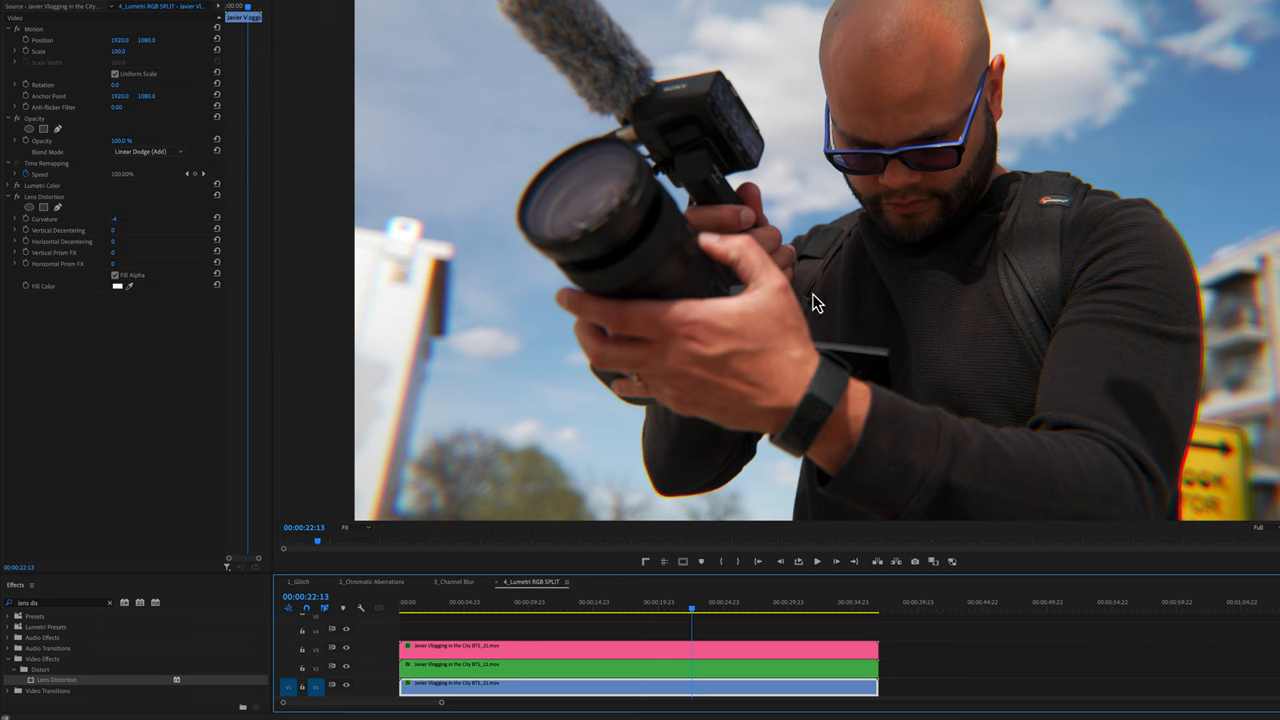
{"action": "left_click", "coordinate": [557, 607]}
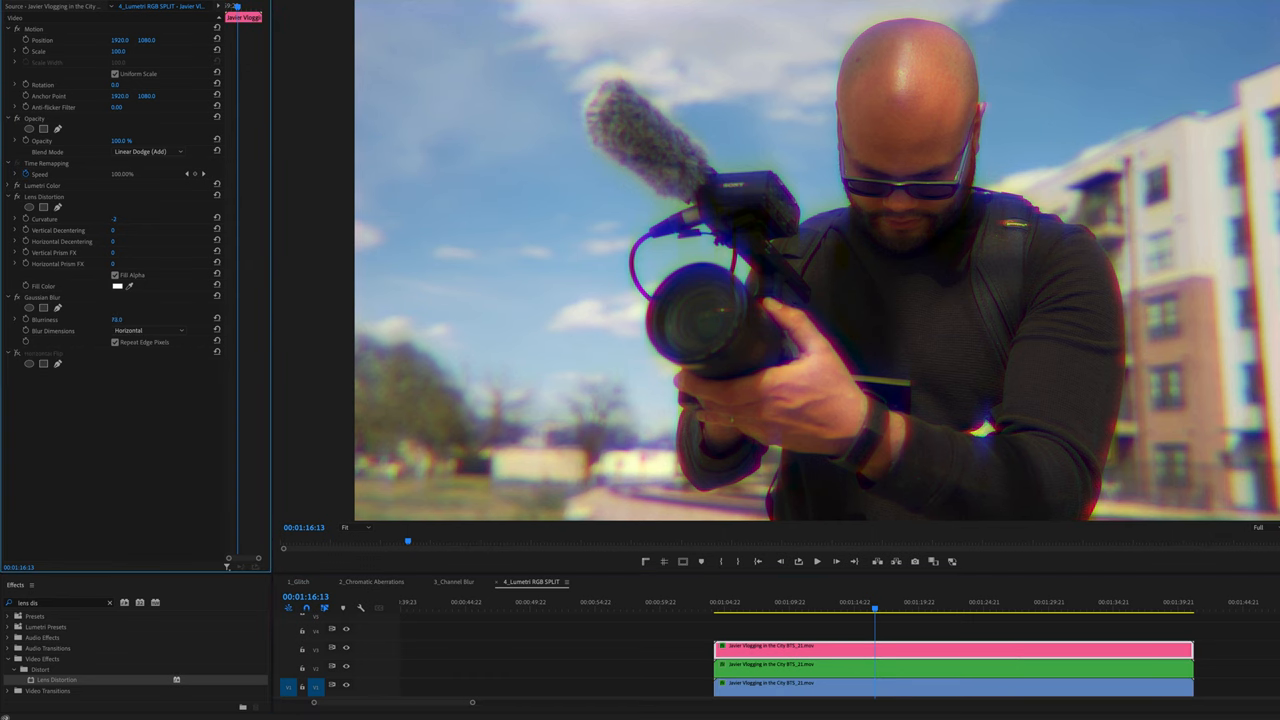
Step: Lower the horizontal Gaussian Blur to 35 and preview the flipped red-and-cyan layer
{"action": "left_click", "coordinate": [840, 609]}
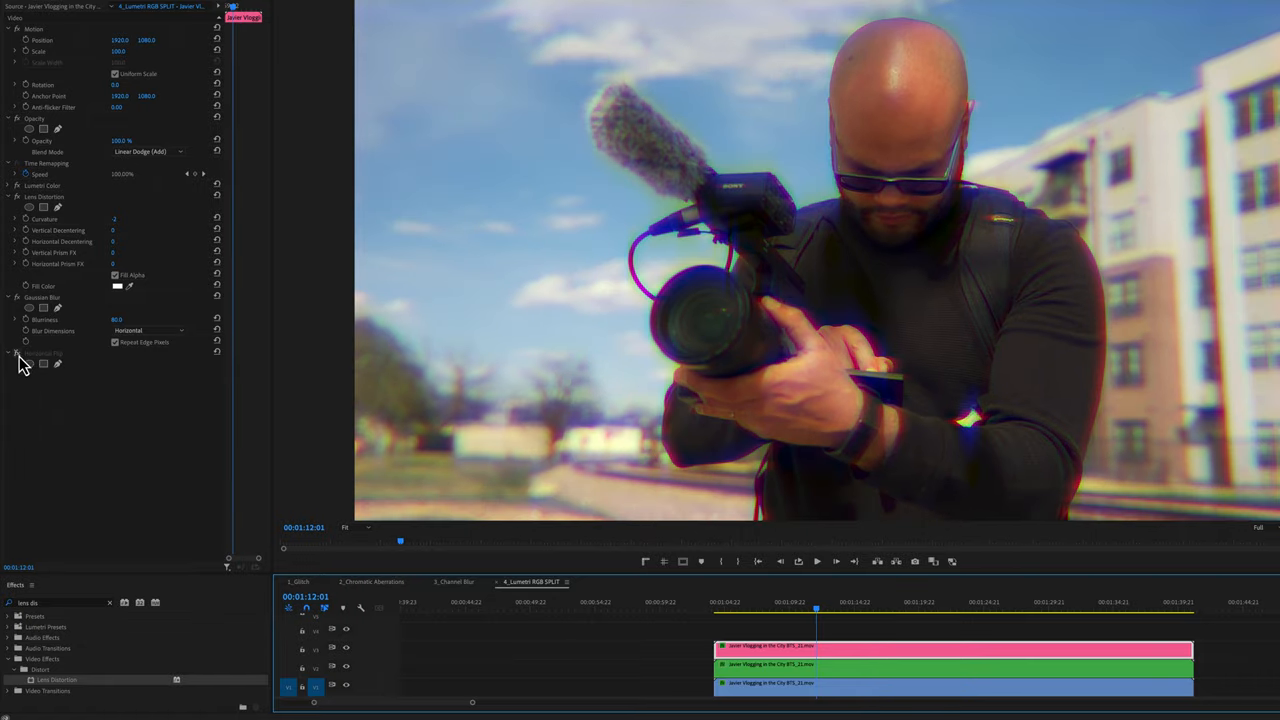
{"action": "mouse_move", "coordinate": [18, 363]}
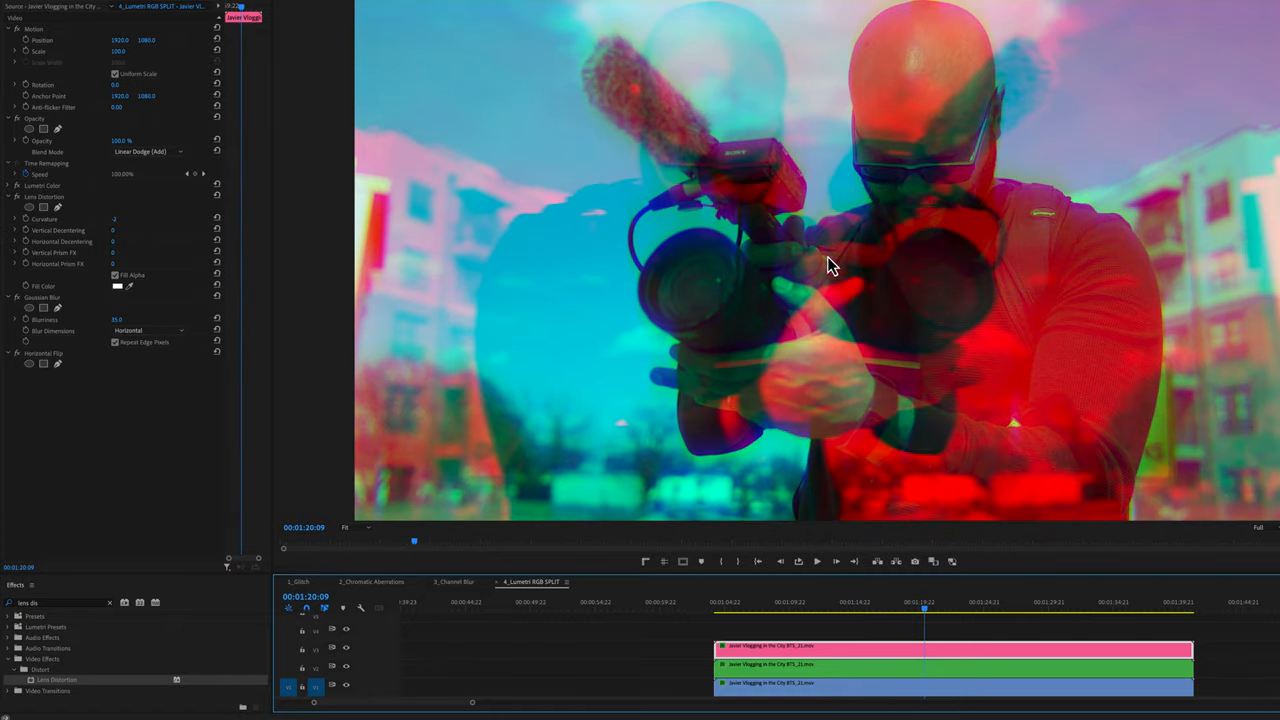
{"action": "left_click", "coordinate": [1000, 608]}
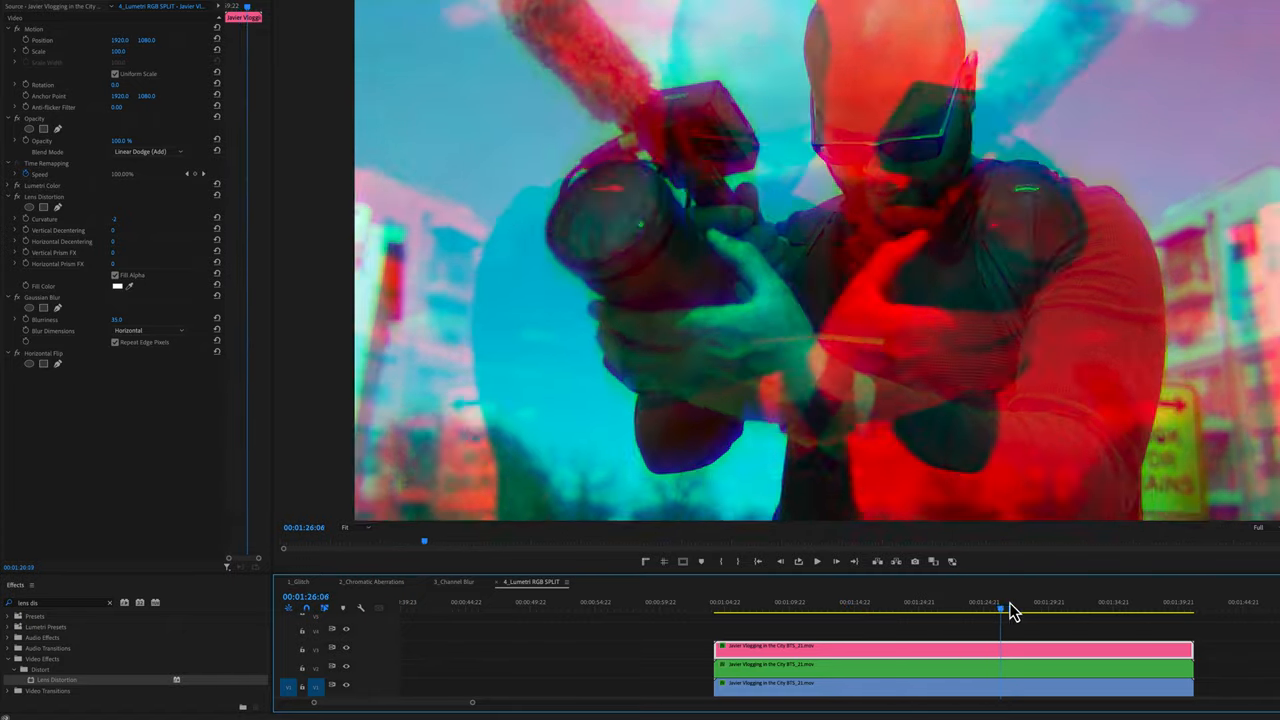
{"action": "left_click", "coordinate": [838, 602]}
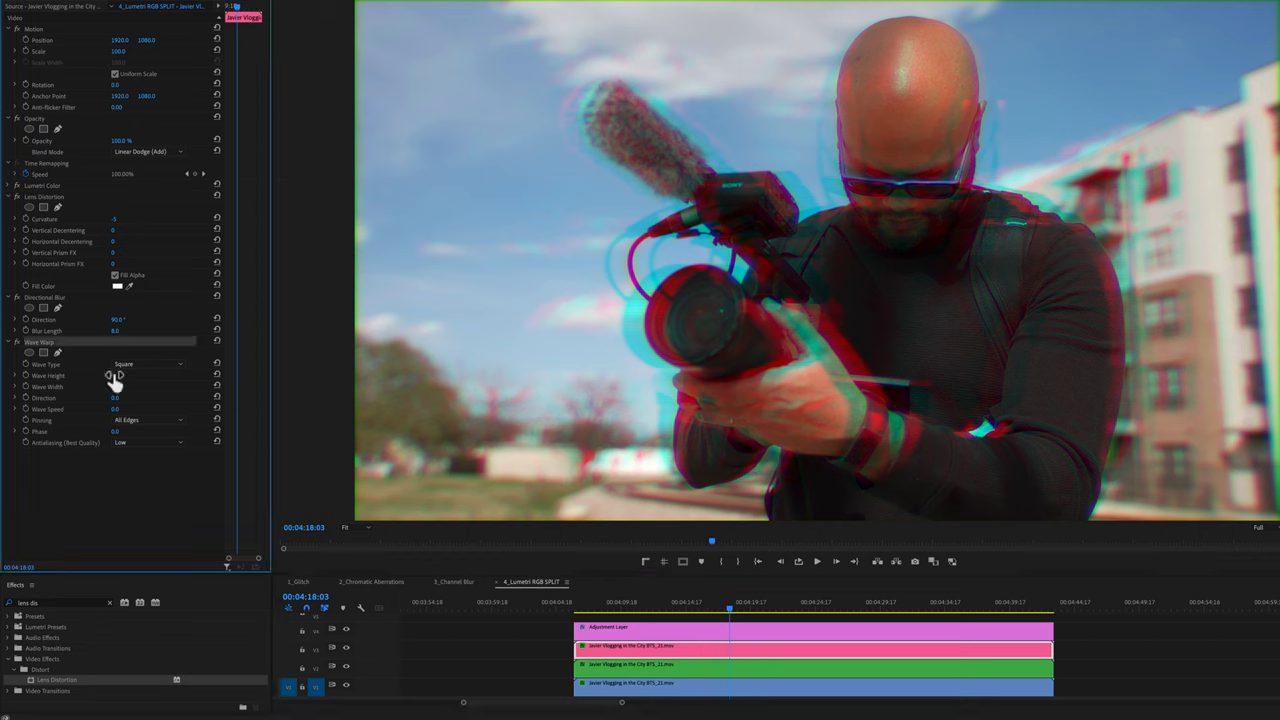
Step: Set the square Wave Warp to height 91, width 2 and an angled direction
{"action": "left_click", "coordinate": [150, 363]}
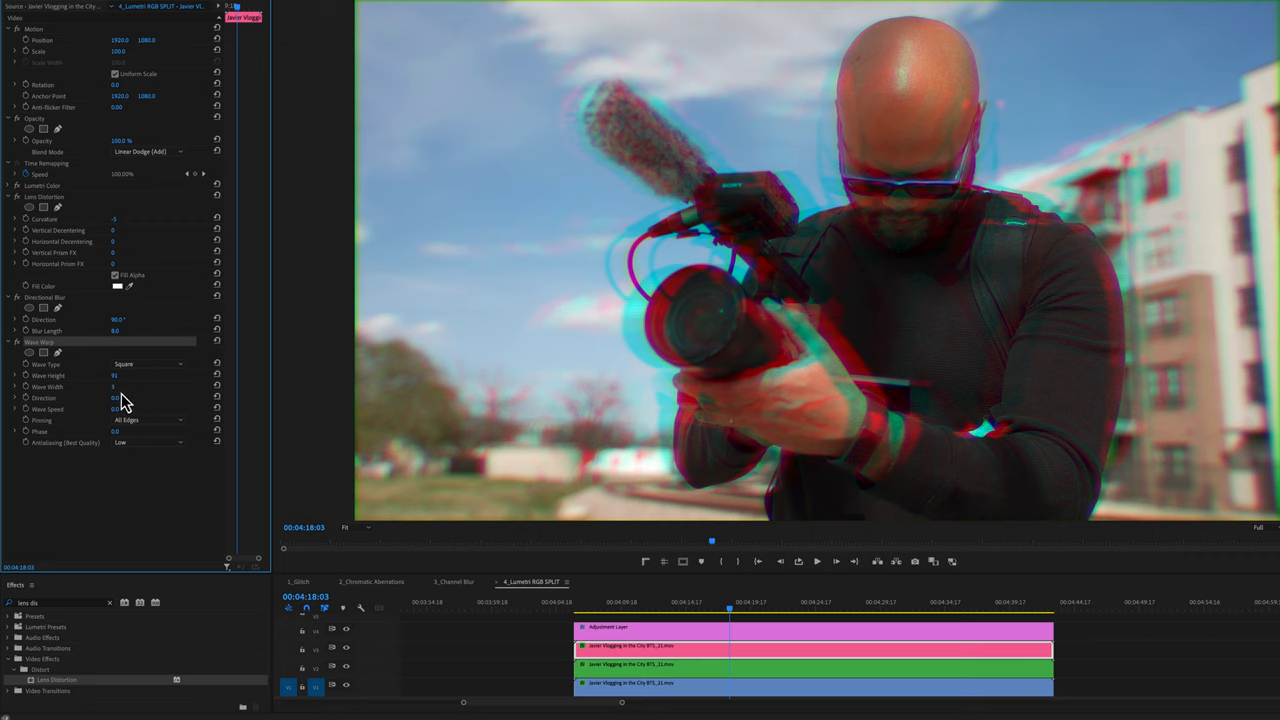
{"action": "left_click_drag", "start_coordinate": [113, 387], "coordinate": [126, 387]}
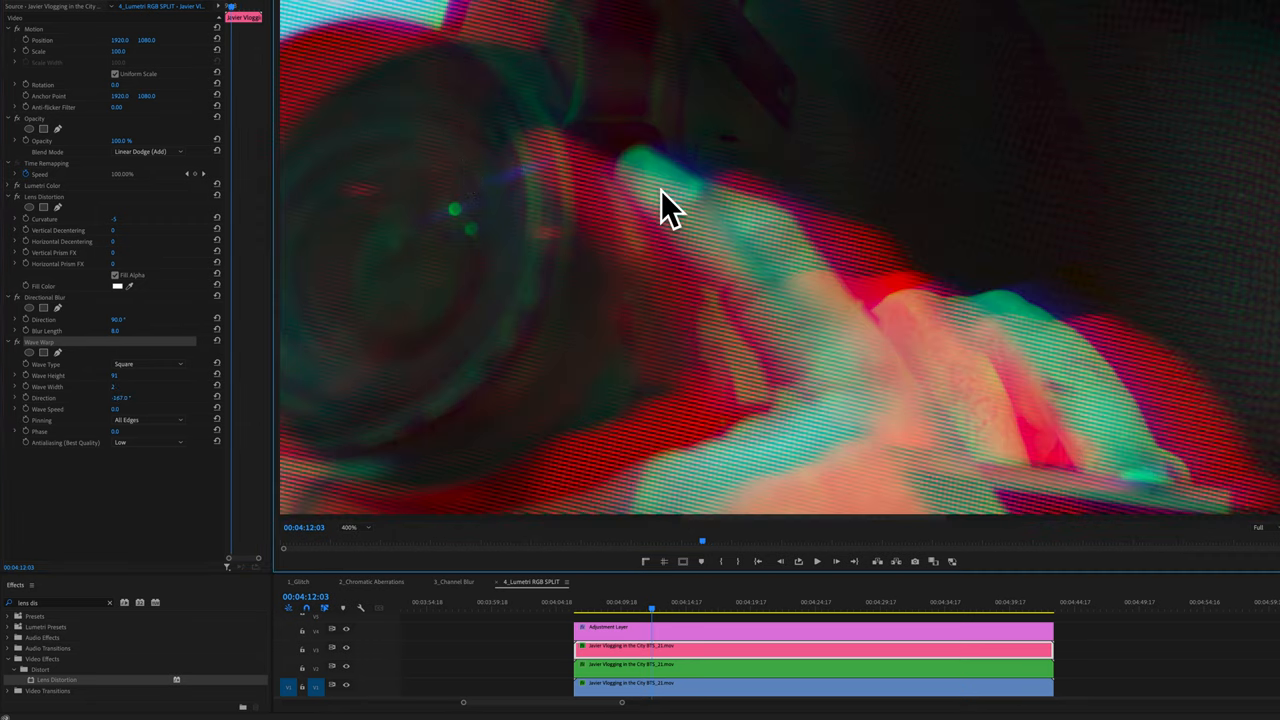
{"action": "mouse_move", "coordinate": [858, 218]}
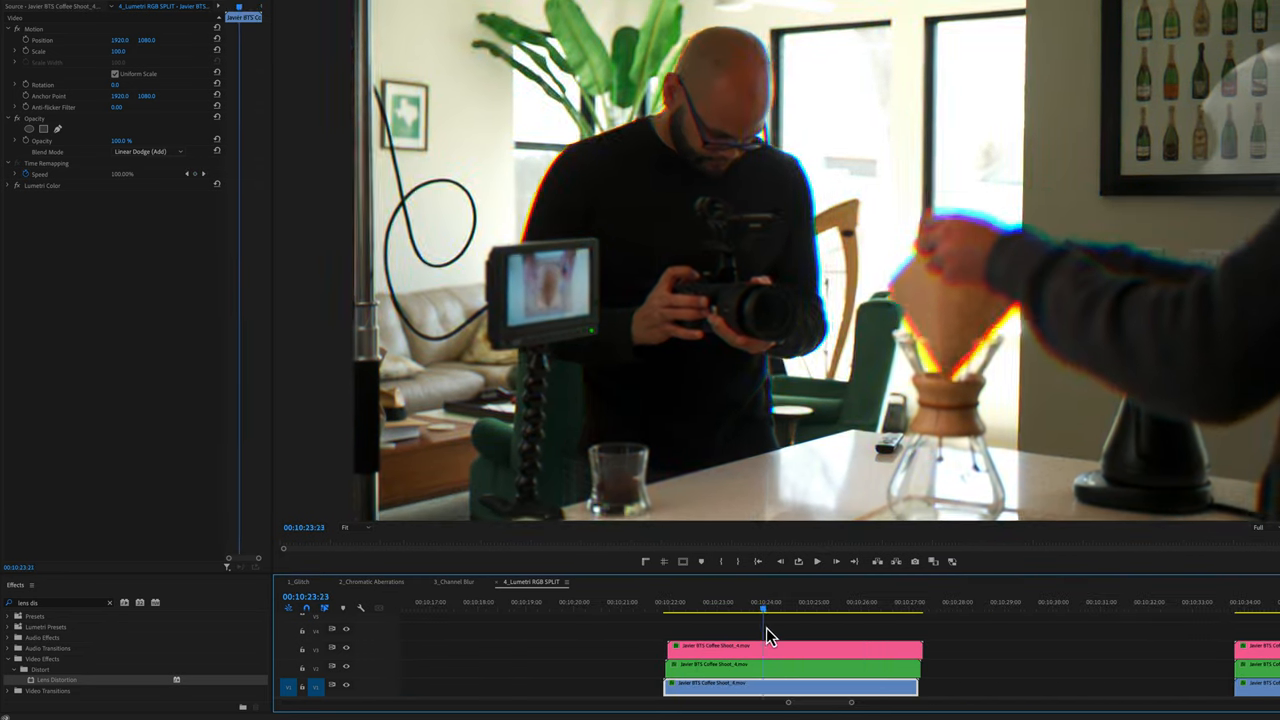
Step: Preview a nearby moment of the coffee-shoot clip to check the red and blue fringes
{"action": "left_click", "coordinate": [760, 610]}
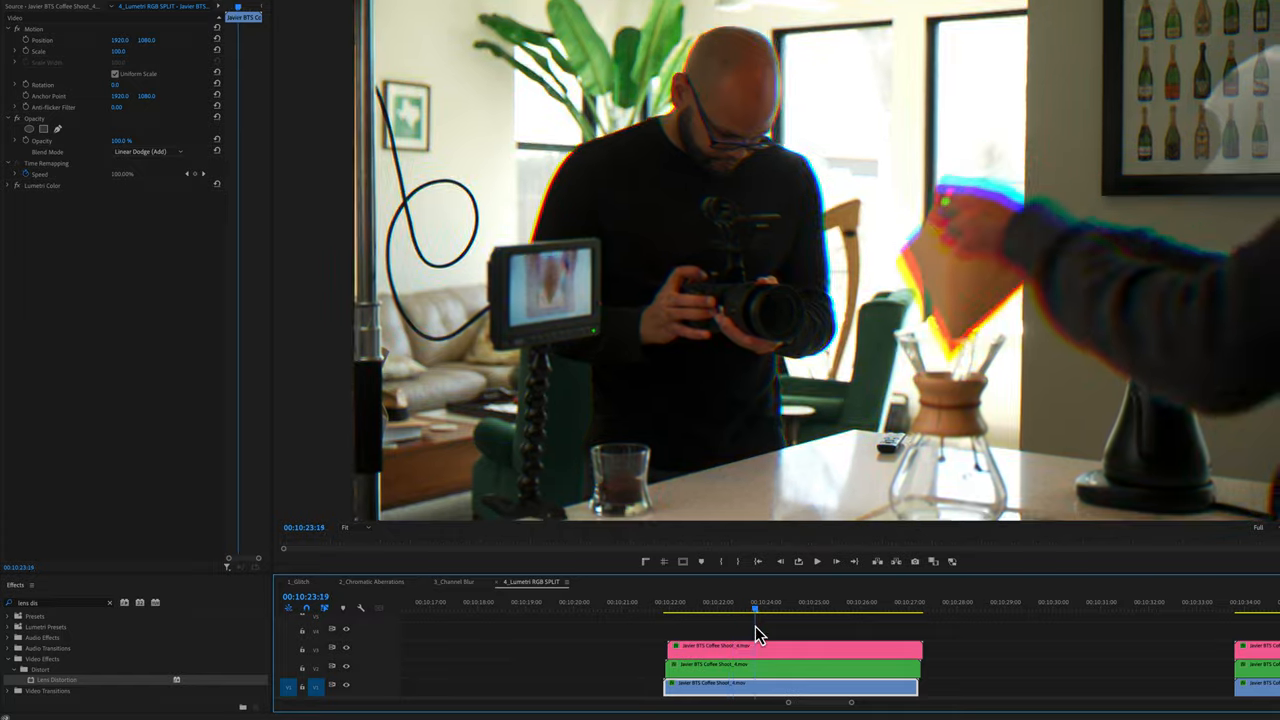